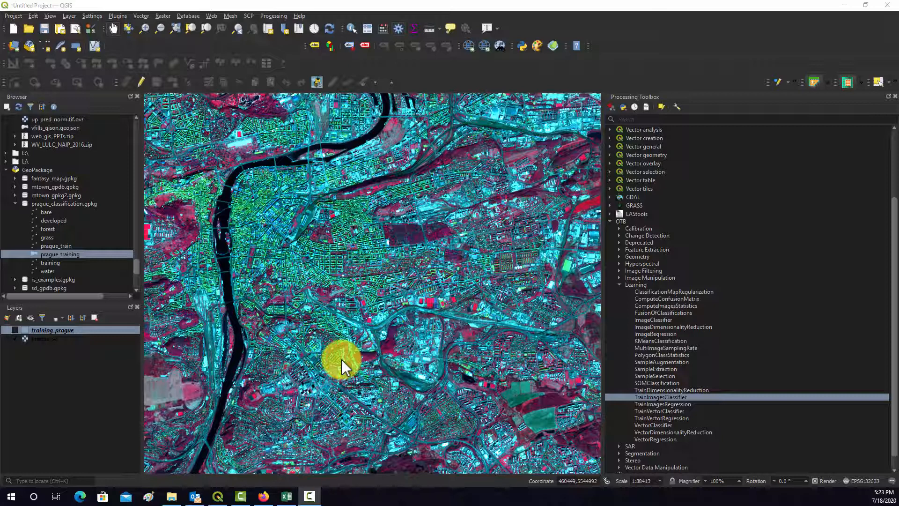
{"action": "mouse_move", "coordinate": [375, 8]}
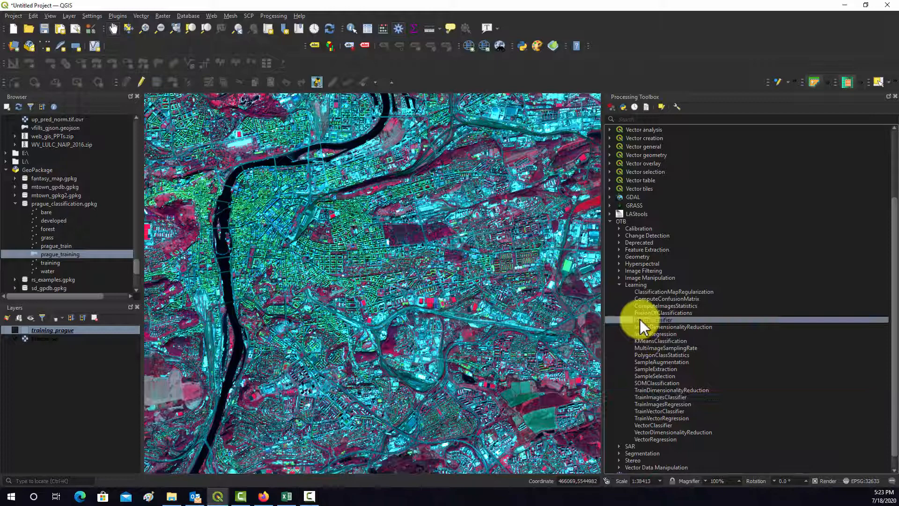
- Open OTB ImageClassifier and set its model file to svm_model.file
{"action": "double_click", "coordinate": [657, 320]}
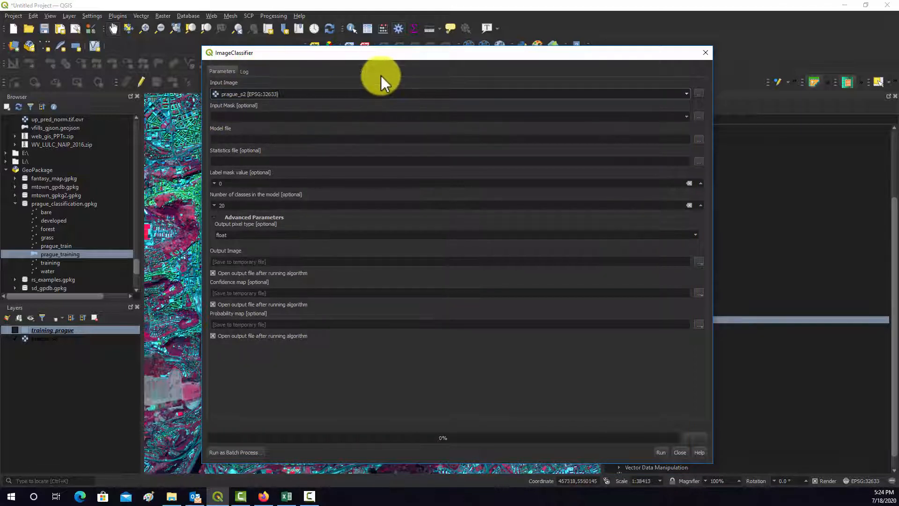
{"action": "mouse_move", "coordinate": [370, 109]}
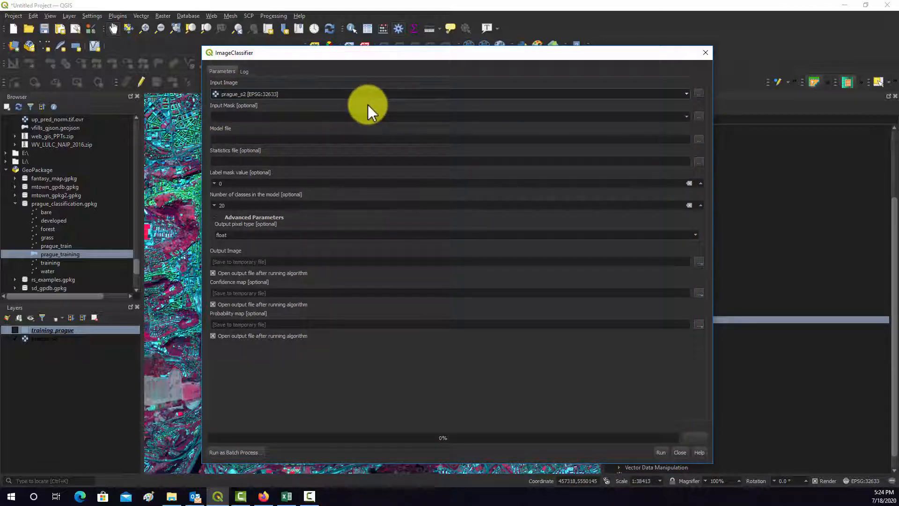
{"action": "mouse_move", "coordinate": [368, 112]}
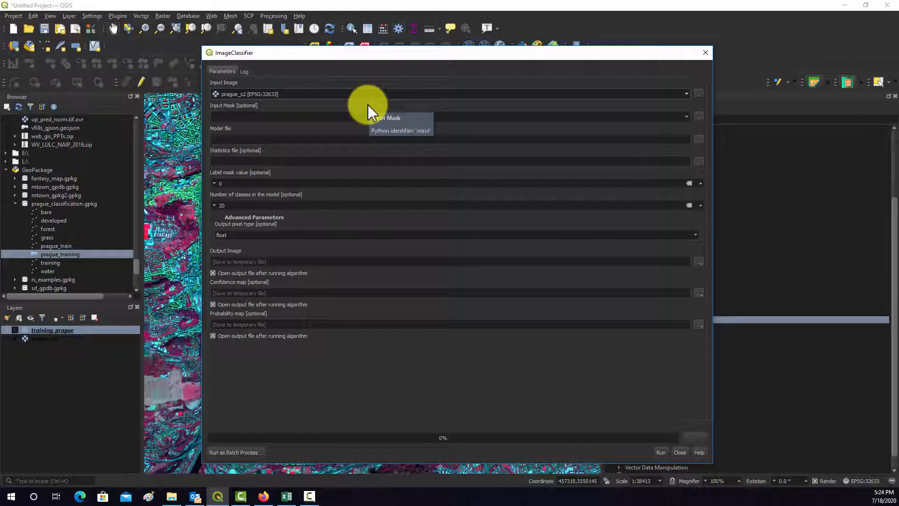
{"action": "mouse_move", "coordinate": [367, 94]}
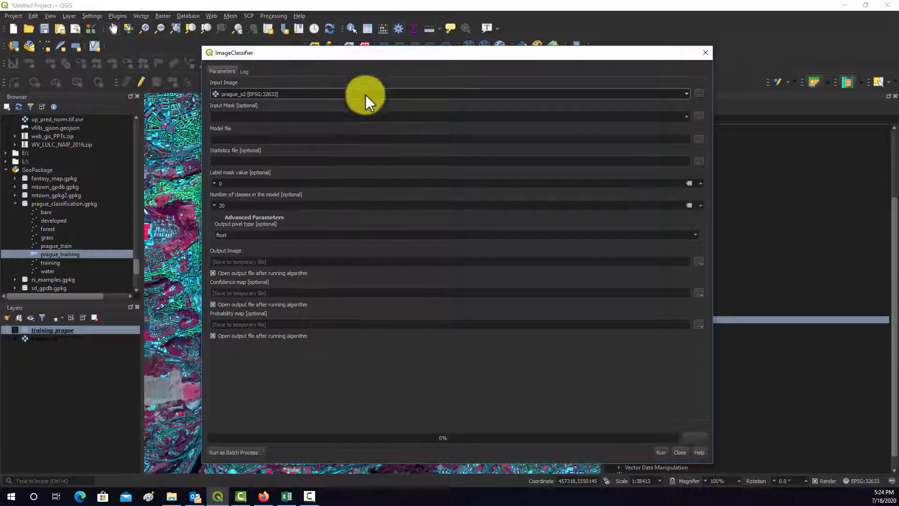
{"action": "mouse_move", "coordinate": [367, 112]}
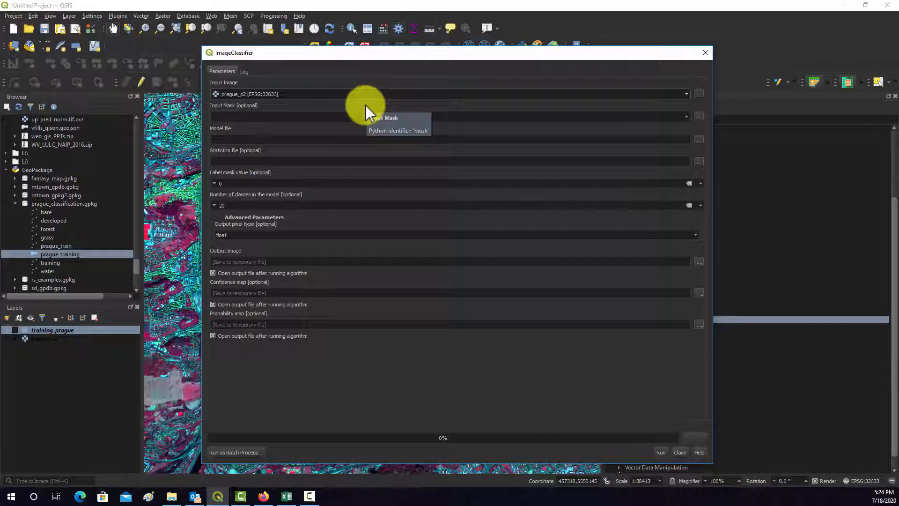
{"action": "mouse_move", "coordinate": [605, 122]}
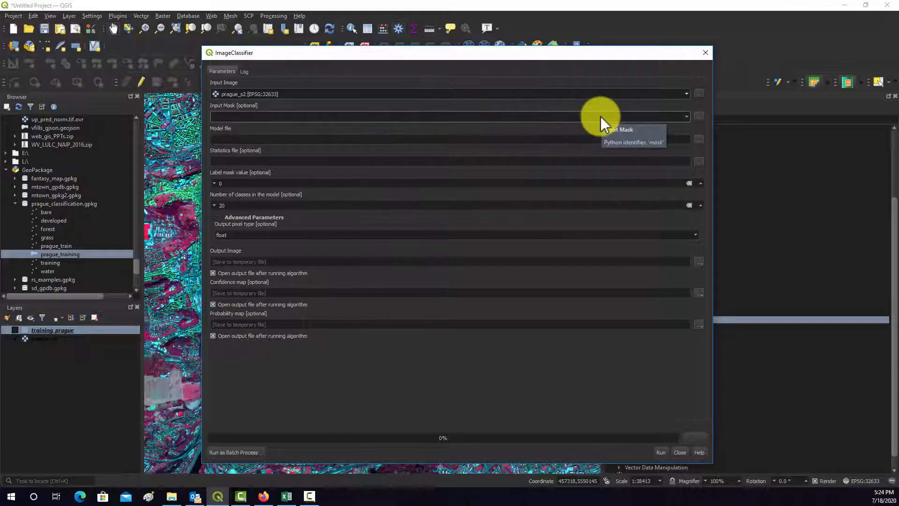
{"action": "mouse_move", "coordinate": [605, 129]}
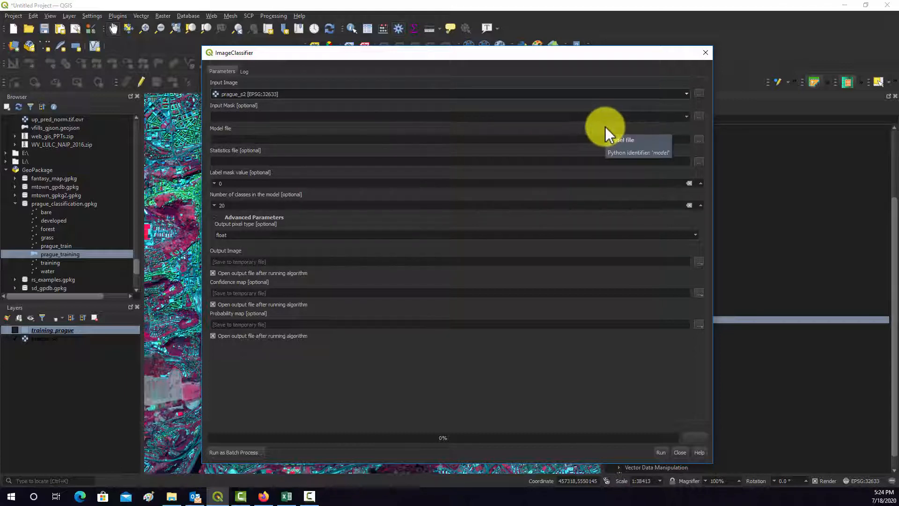
{"action": "mouse_move", "coordinate": [607, 120]}
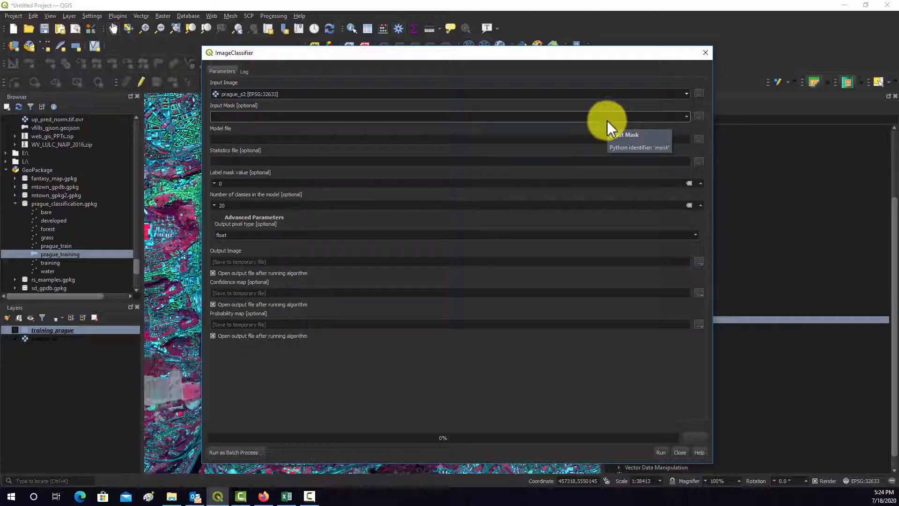
{"action": "mouse_move", "coordinate": [691, 129]}
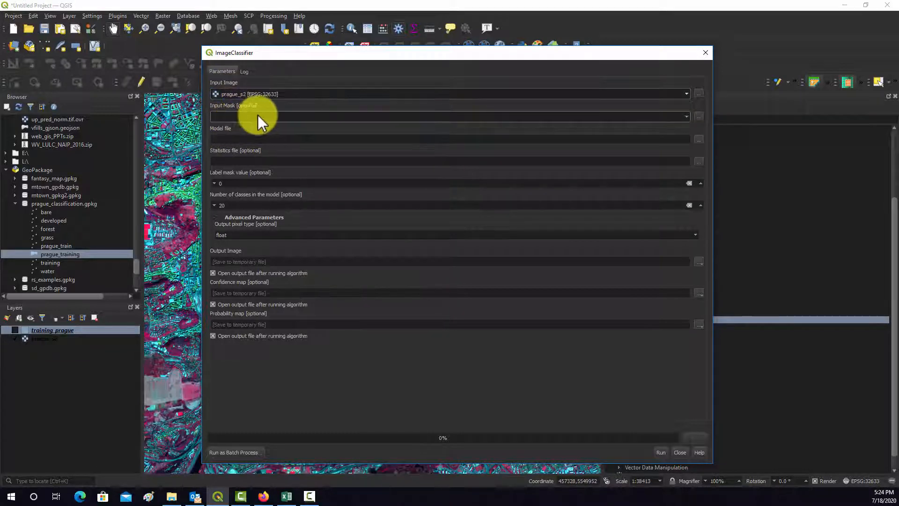
{"action": "mouse_move", "coordinate": [424, 138]}
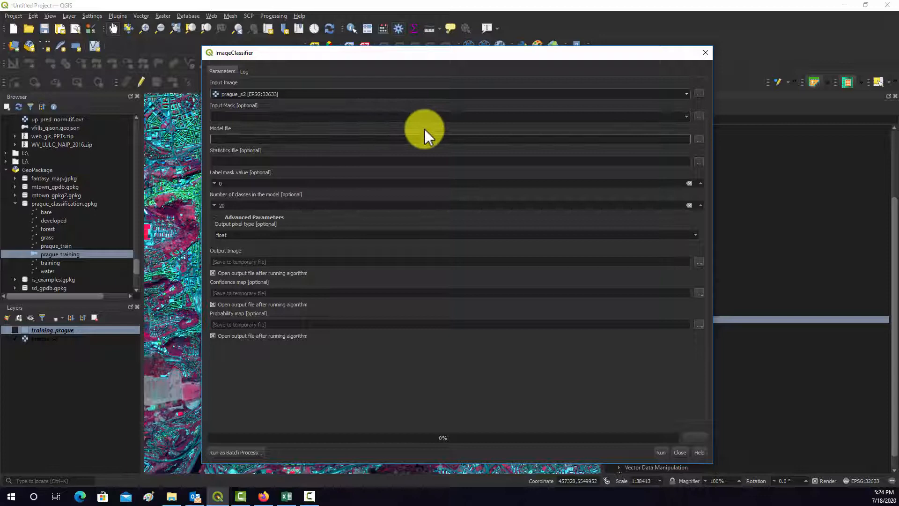
{"action": "mouse_move", "coordinate": [270, 129]}
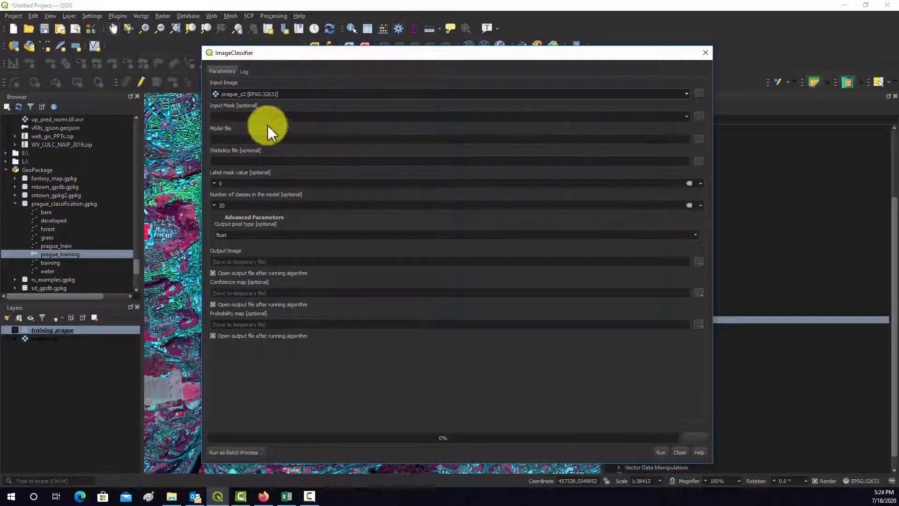
{"action": "left_click", "coordinate": [698, 138]}
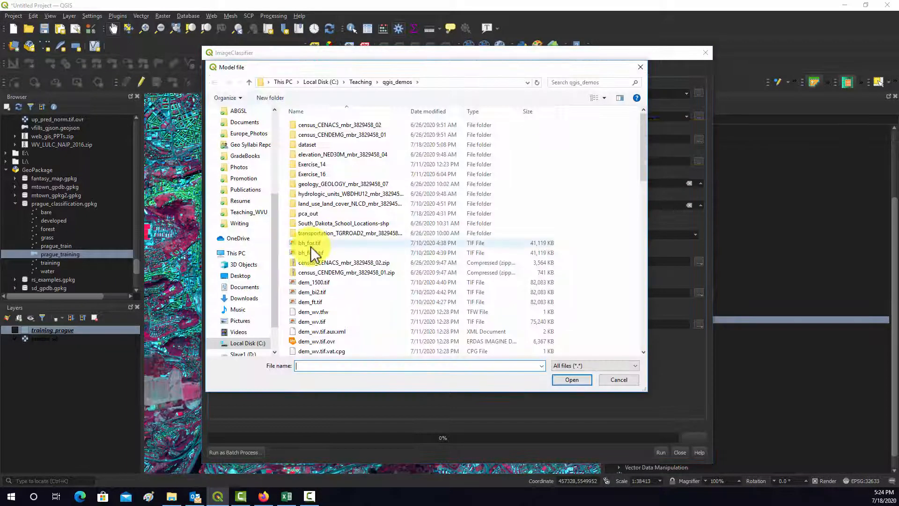
{"action": "scroll", "scroll_direction": "down", "scroll_amount": 3}
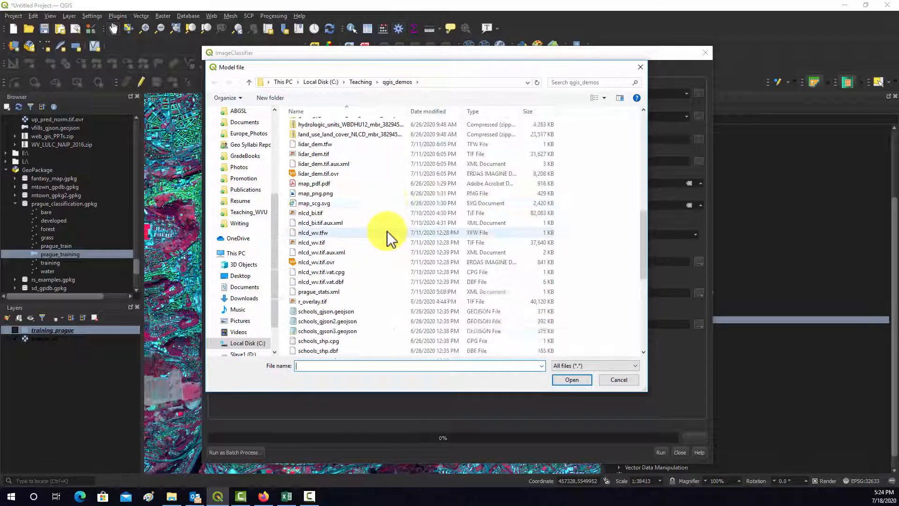
{"action": "left_click", "coordinate": [317, 292]}
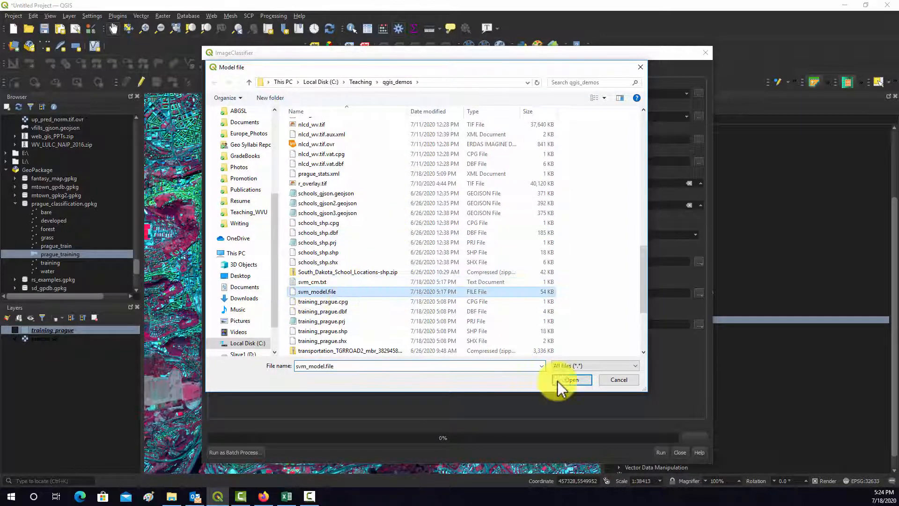
{"action": "left_click", "coordinate": [571, 380]}
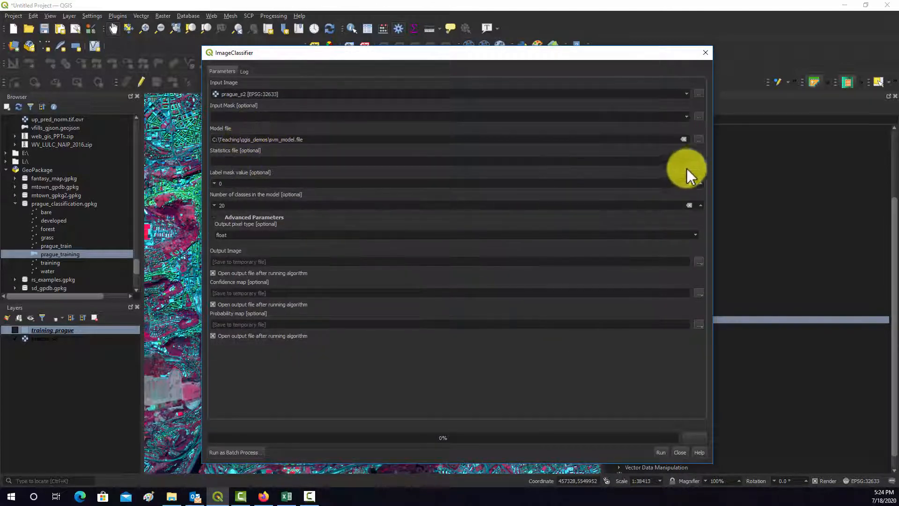
- Select prague_stats.xml as the statistics file
{"action": "left_click", "coordinate": [698, 163]}
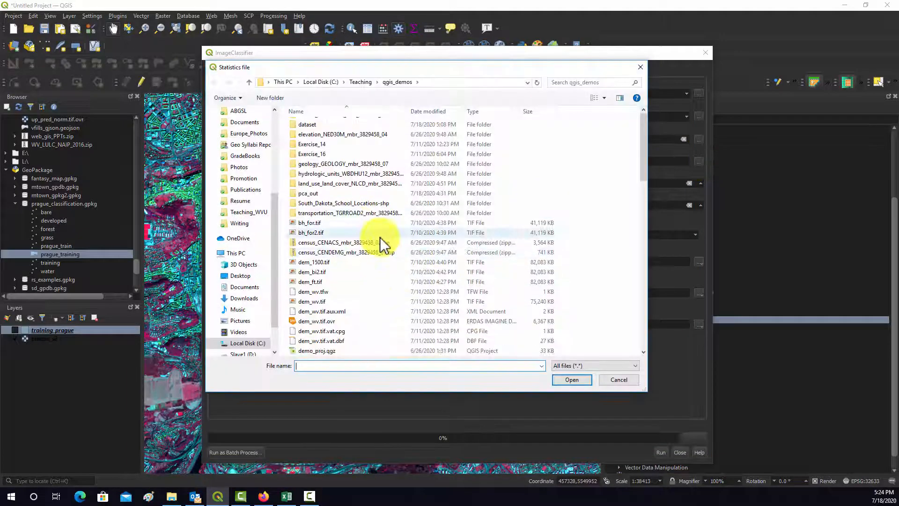
{"action": "scroll", "scroll_direction": "down", "scroll_amount": 3}
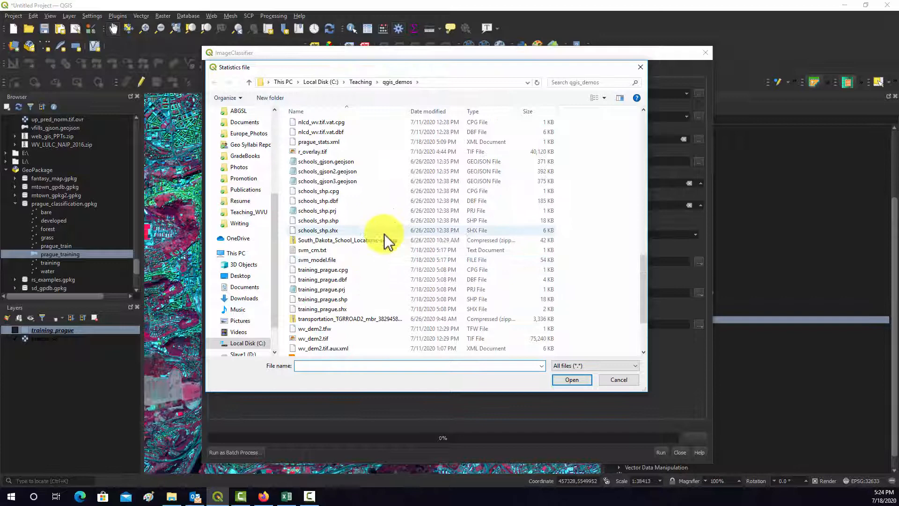
{"action": "left_click", "coordinate": [319, 141]}
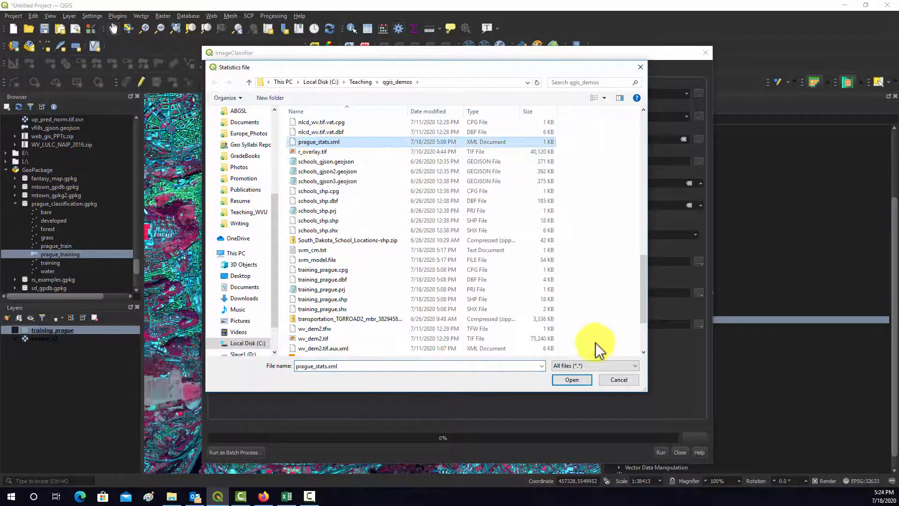
- Confirm prague_stats.xml, set 5 classes and uint8 output pixel type
{"action": "left_click", "coordinate": [571, 379]}
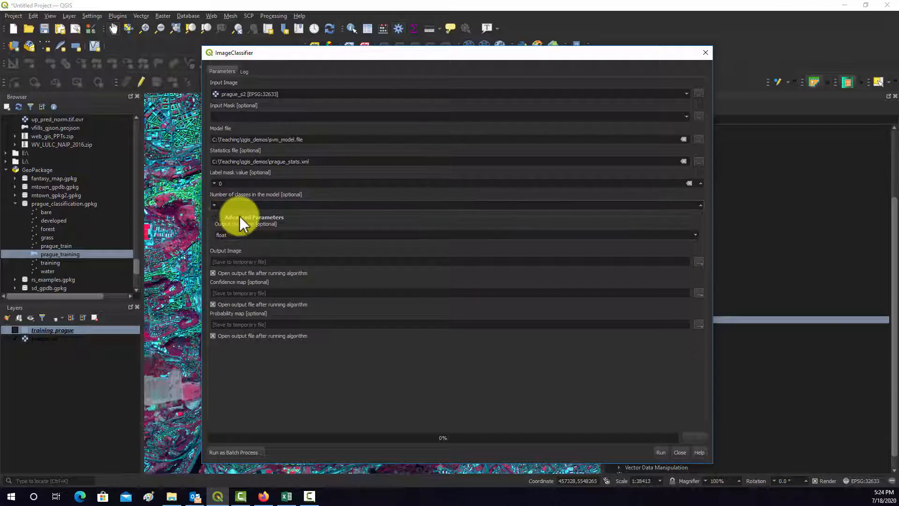
{"action": "type", "text": "5"}
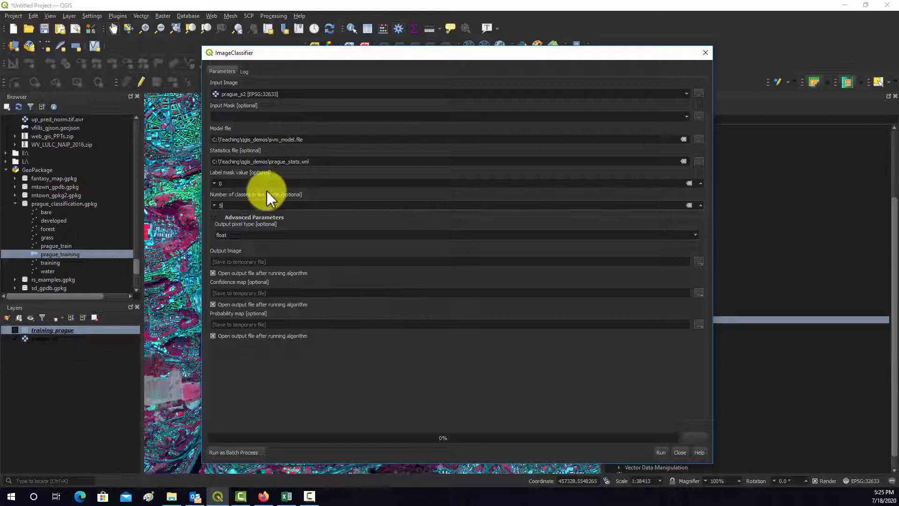
{"action": "mouse_move", "coordinate": [570, 235]}
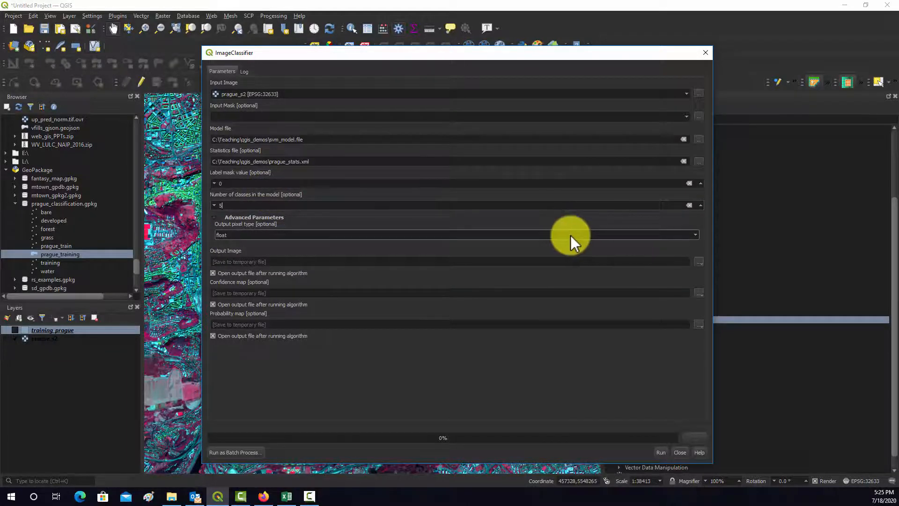
{"action": "mouse_move", "coordinate": [703, 238]}
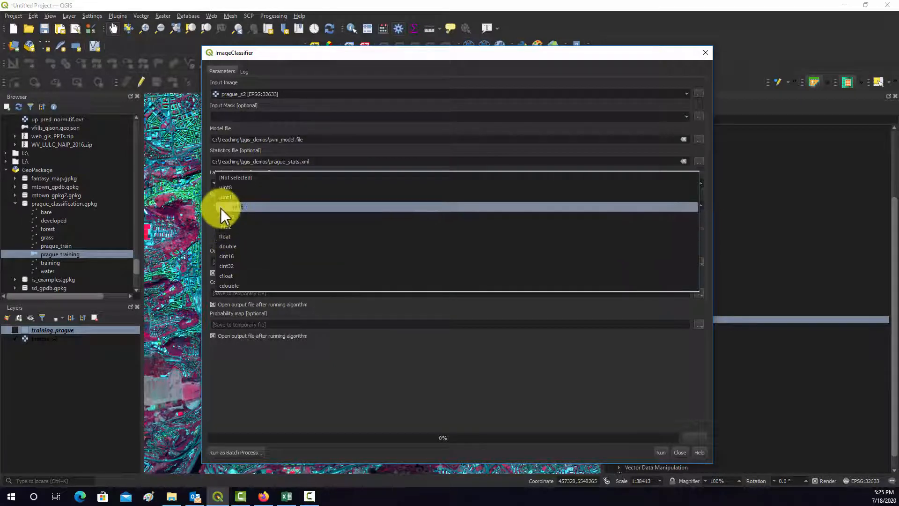
{"action": "left_click", "coordinate": [238, 207]}
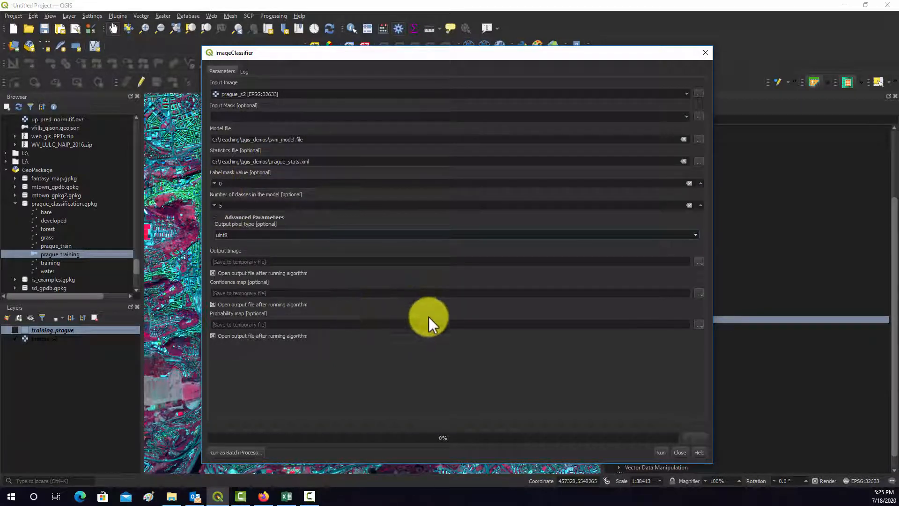
{"action": "mouse_move", "coordinate": [576, 270]}
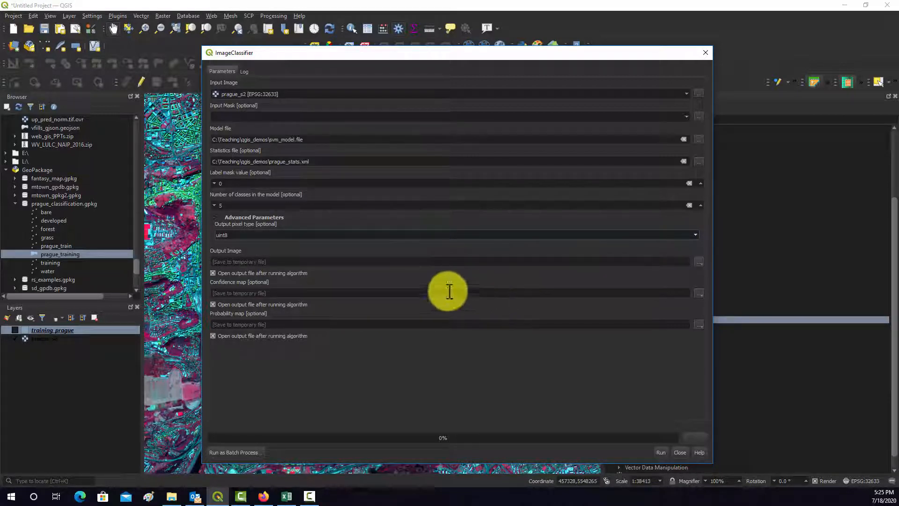
{"action": "mouse_move", "coordinate": [495, 286]}
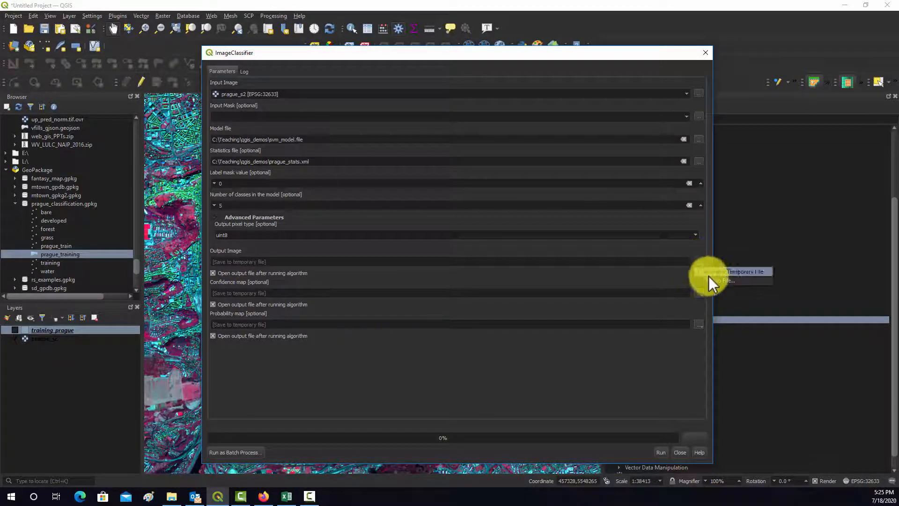
- Save the classified output as svm_class.tif and skip the confidence map
{"action": "left_click", "coordinate": [733, 281]}
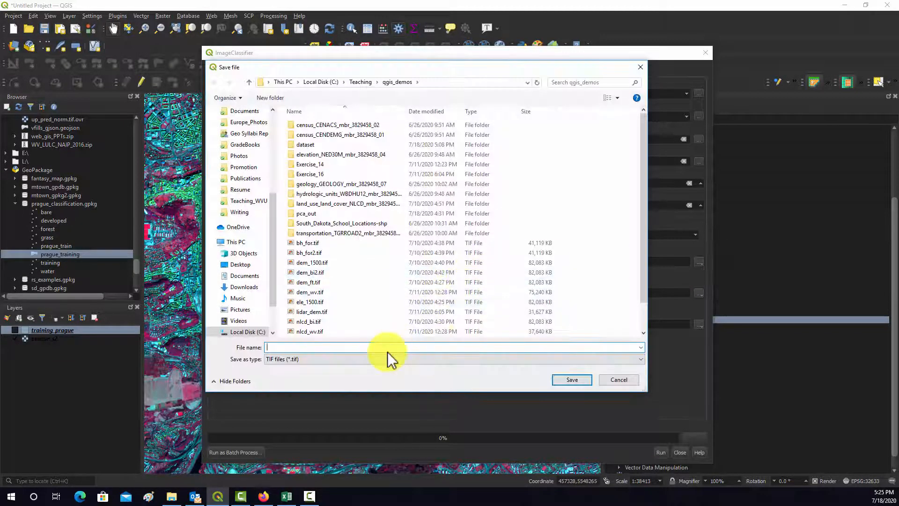
{"action": "type", "text": "svm_class.tif"}
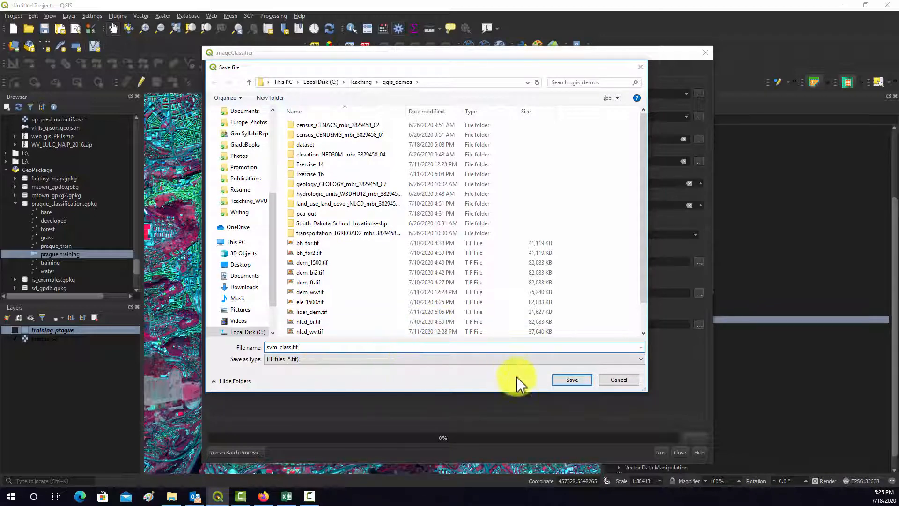
{"action": "left_click", "coordinate": [571, 379]}
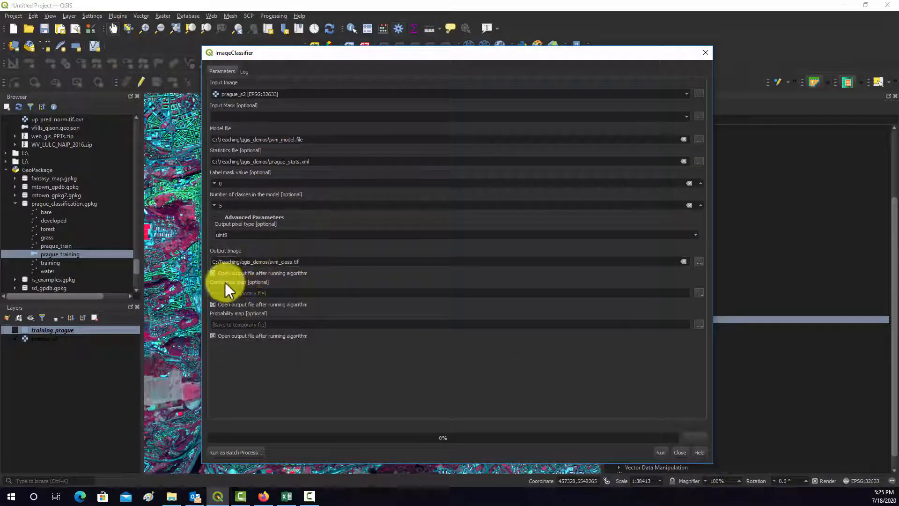
{"action": "mouse_move", "coordinate": [261, 315]}
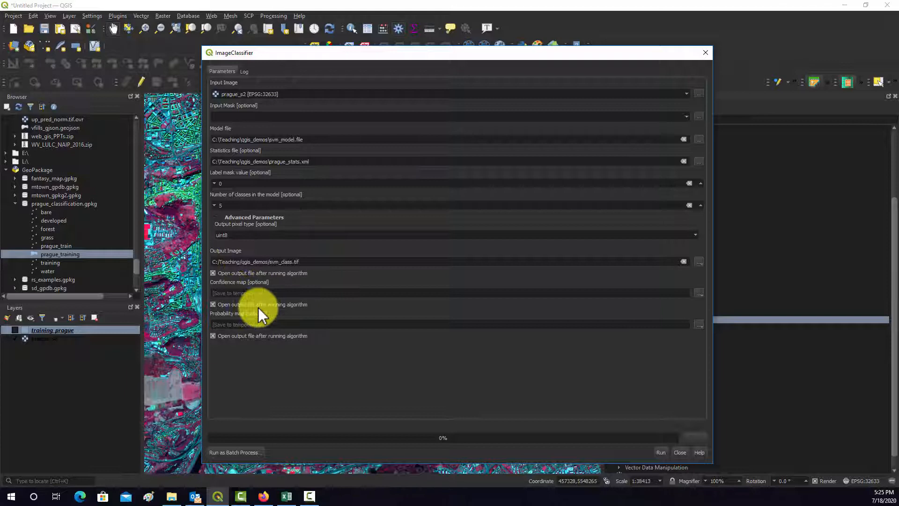
{"action": "mouse_move", "coordinate": [359, 286]}
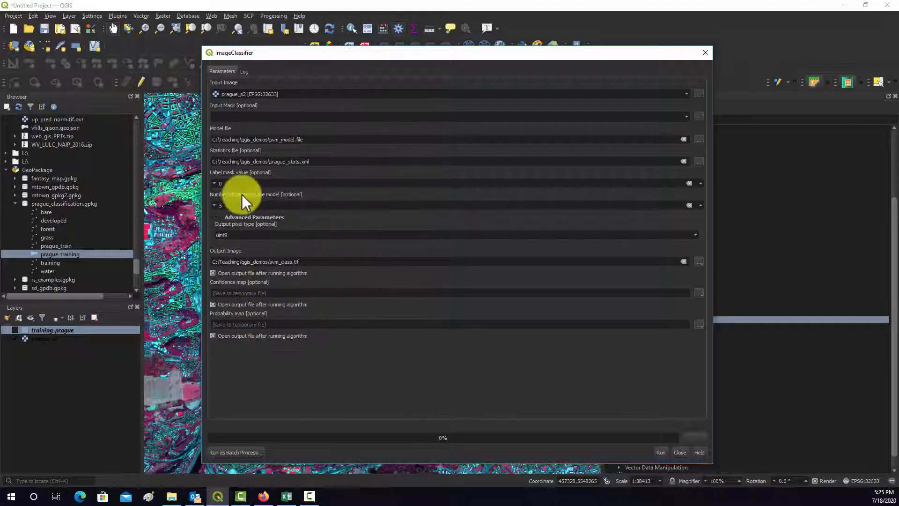
{"action": "mouse_move", "coordinate": [274, 253]}
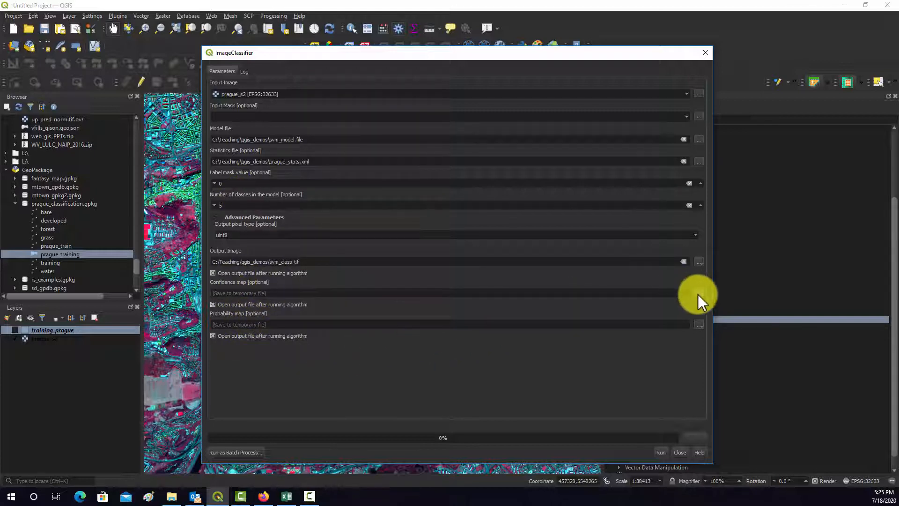
{"action": "left_click", "coordinate": [698, 293]}
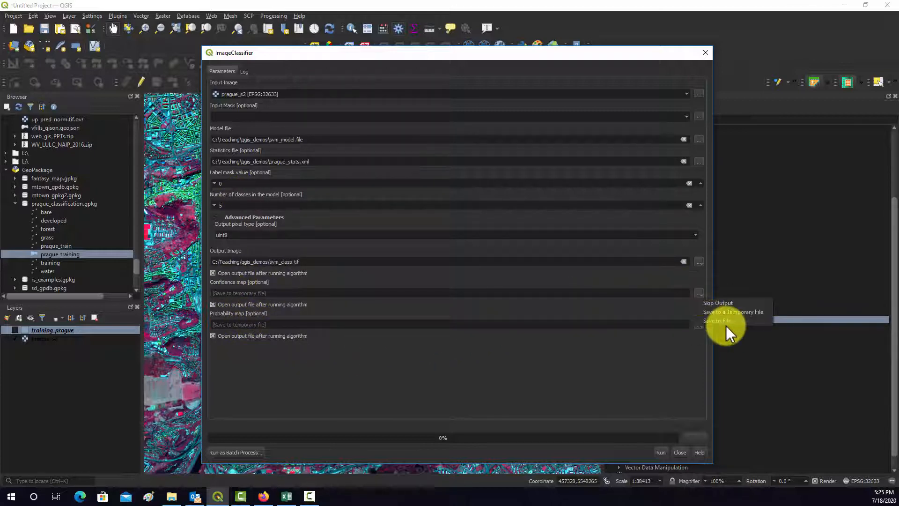
{"action": "left_click", "coordinate": [718, 303]}
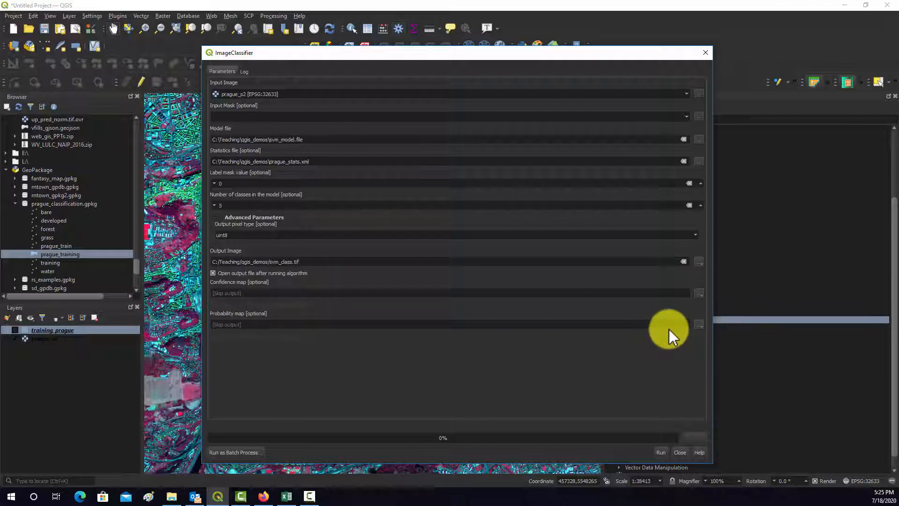
{"action": "mouse_move", "coordinate": [669, 324]}
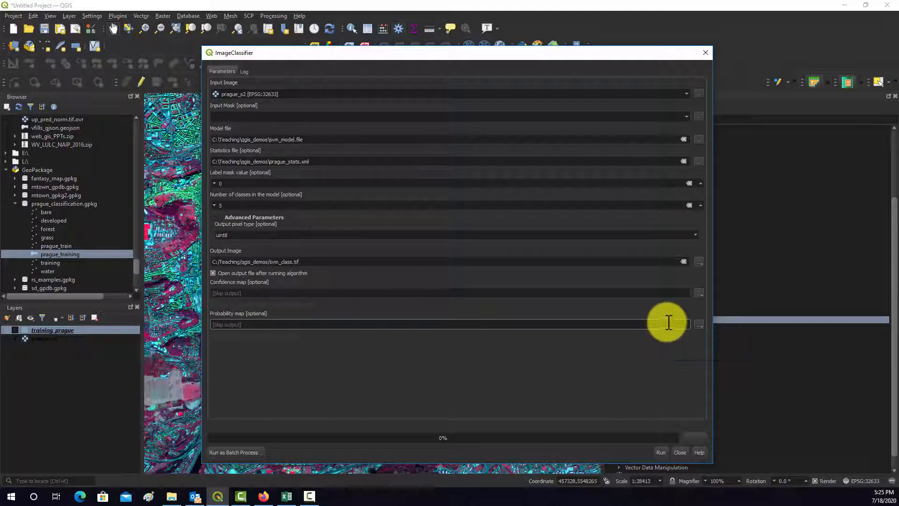
{"action": "mouse_move", "coordinate": [317, 281]}
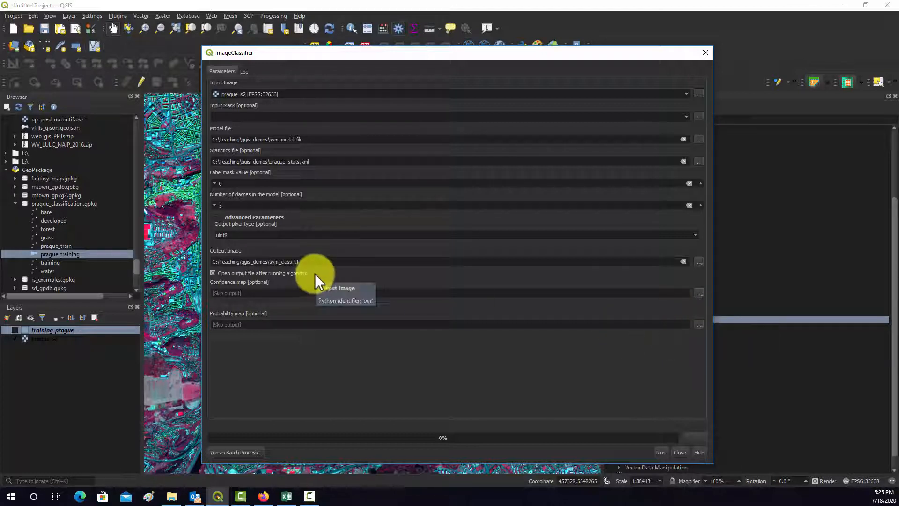
{"action": "mouse_move", "coordinate": [447, 315]}
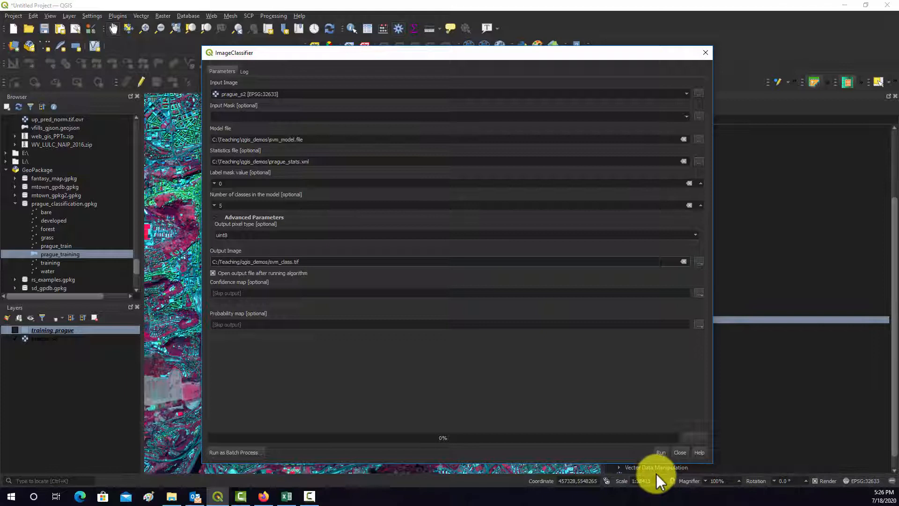
- Run the SVM ImageClassifier to produce the svm_class layer
{"action": "left_click", "coordinate": [661, 452]}
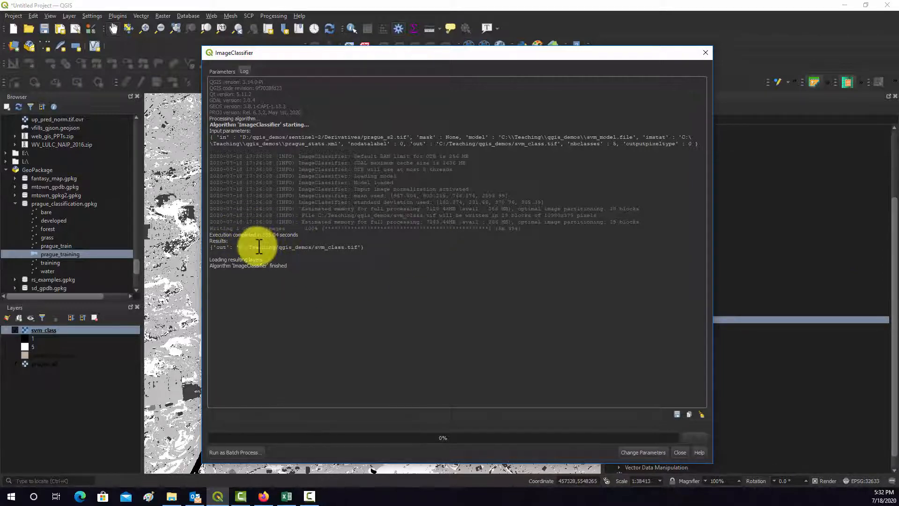
{"action": "mouse_move", "coordinate": [354, 226]}
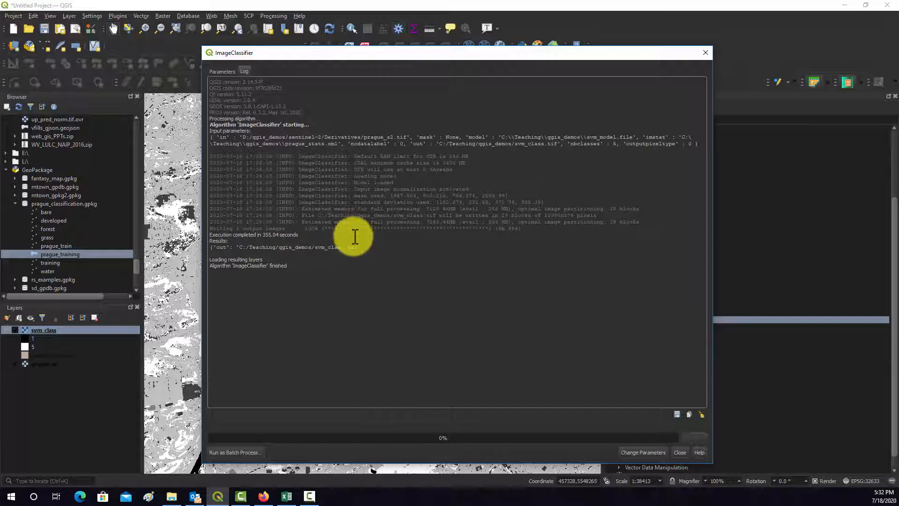
{"action": "mouse_move", "coordinate": [403, 234]}
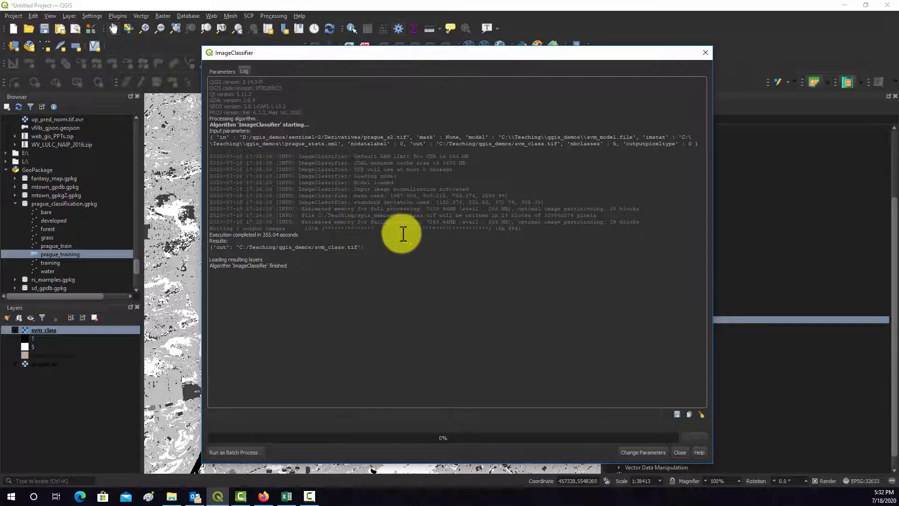
{"action": "mouse_move", "coordinate": [141, 169]}
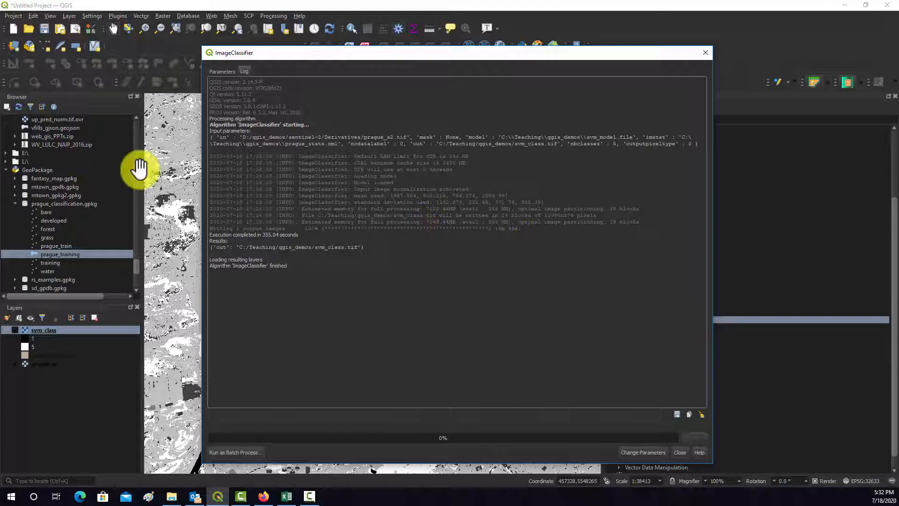
{"action": "mouse_move", "coordinate": [594, 263]}
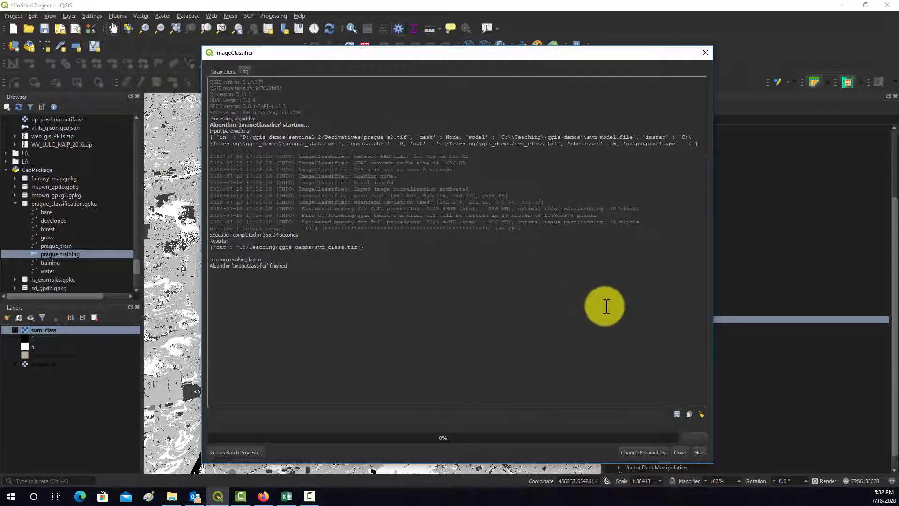
{"action": "mouse_move", "coordinate": [615, 326]}
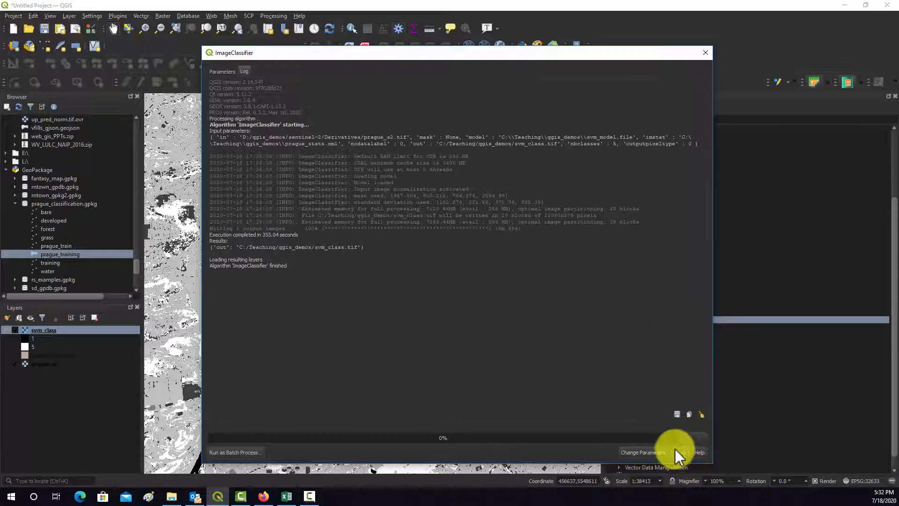
- Give svm_class Paletted/Unique values symbology and classify its values
{"action": "left_click", "coordinate": [705, 52]}
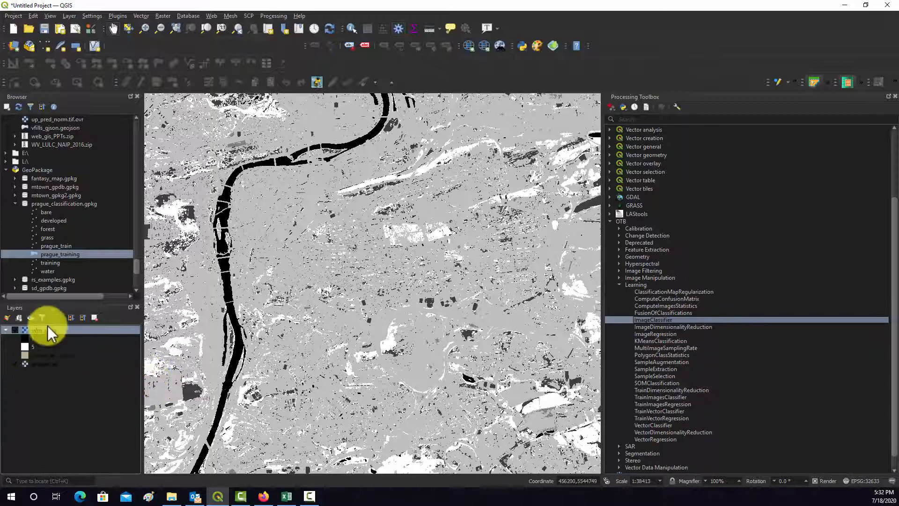
{"action": "right_click", "coordinate": [36, 329]}
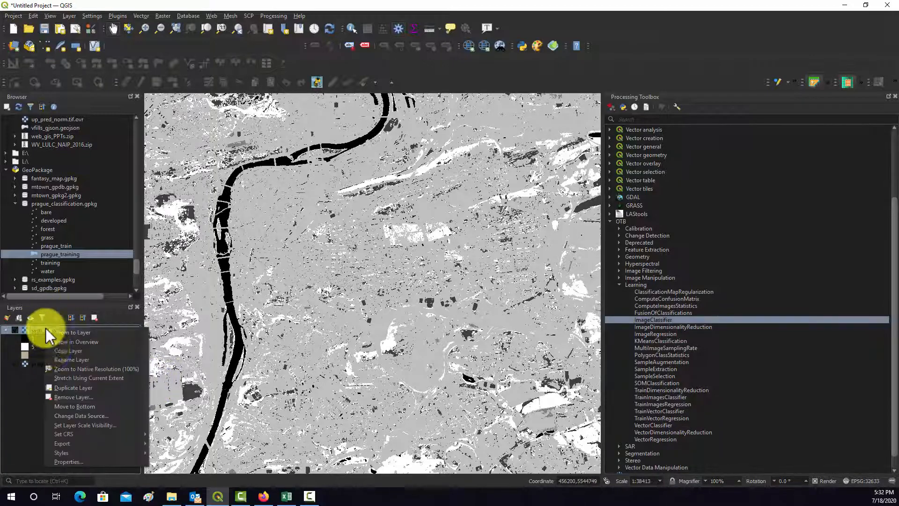
{"action": "left_click", "coordinate": [67, 462]}
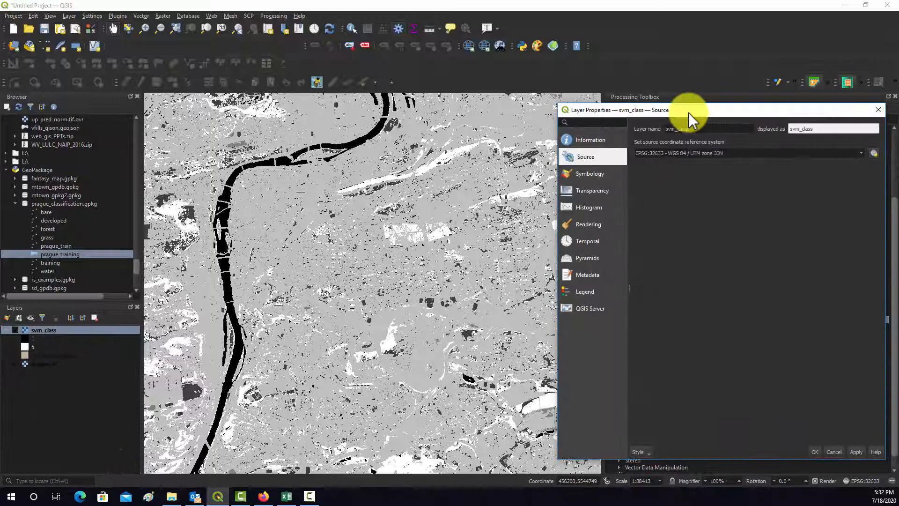
{"action": "left_click", "coordinate": [591, 173]}
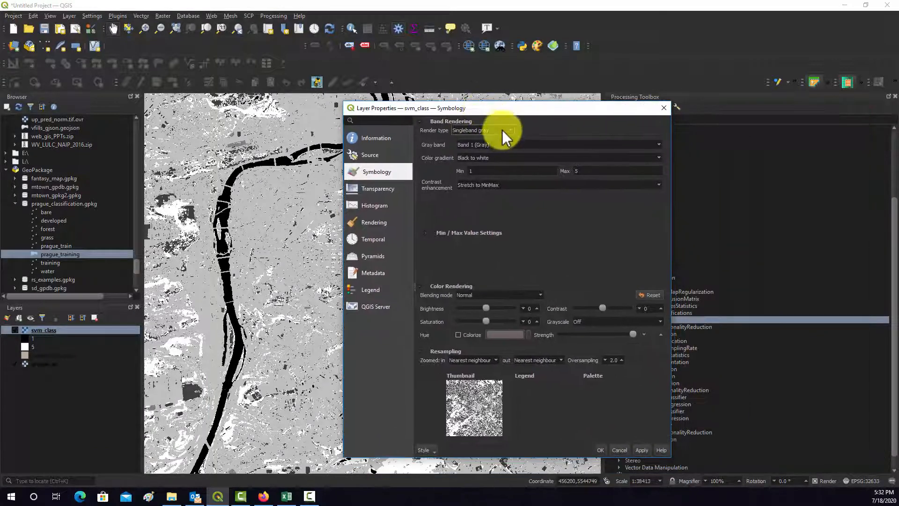
{"action": "left_click", "coordinate": [484, 130]}
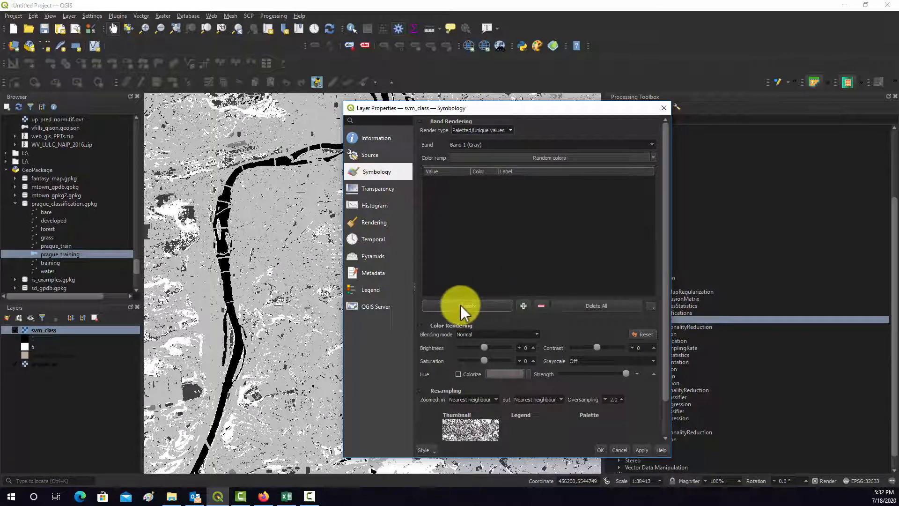
{"action": "left_click", "coordinate": [467, 304]}
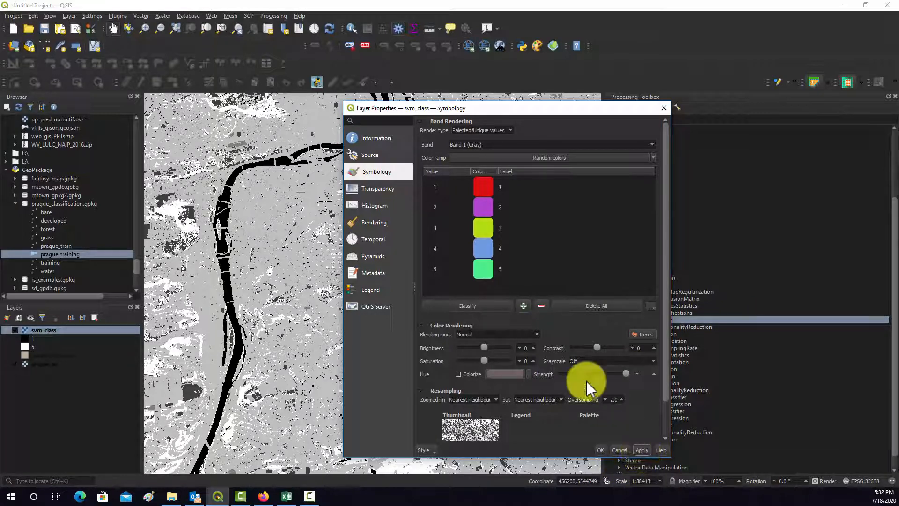
- Recolour values 1–5 blue, light orange, olive, pink and dark green
{"action": "right_click", "coordinate": [483, 186]}
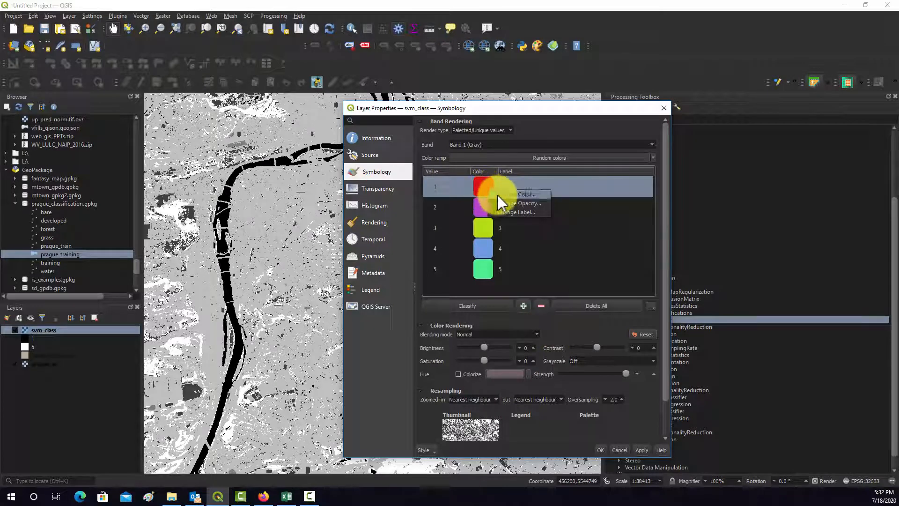
{"action": "left_click", "coordinate": [525, 193]}
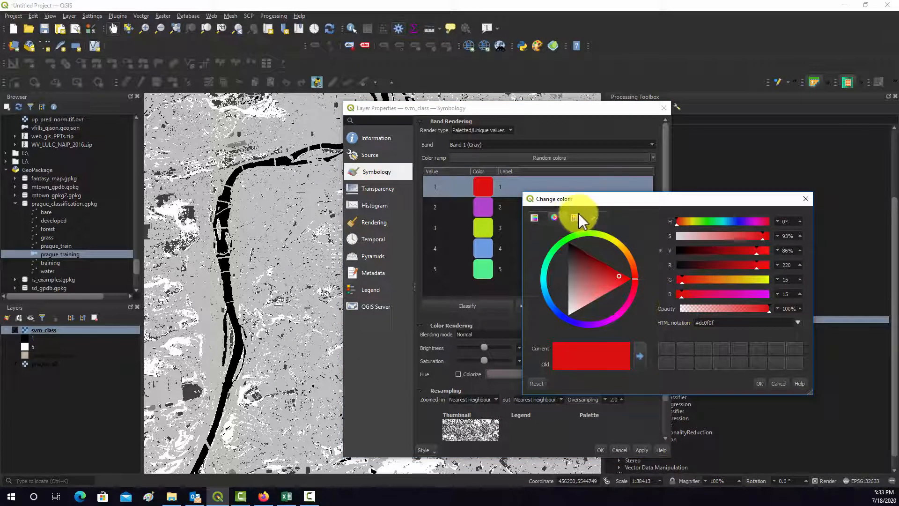
{"action": "left_click", "coordinate": [574, 218]}
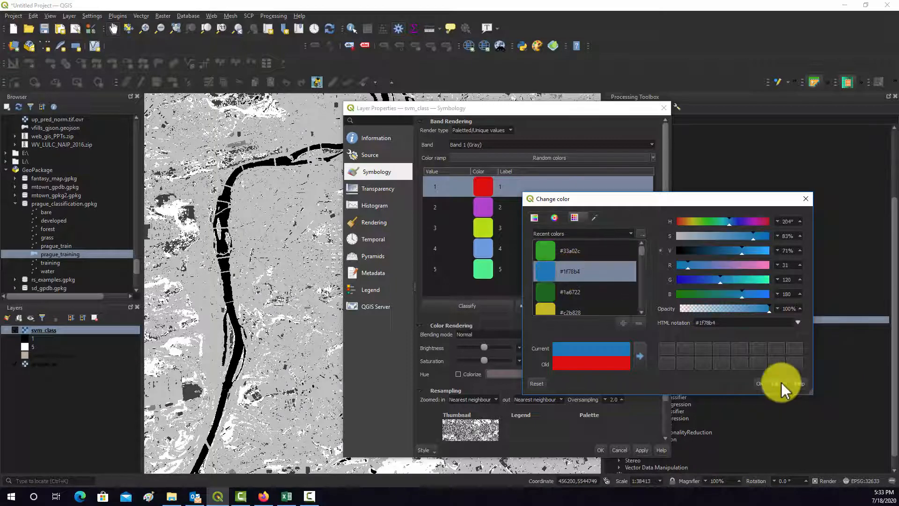
{"action": "left_click", "coordinate": [758, 383]}
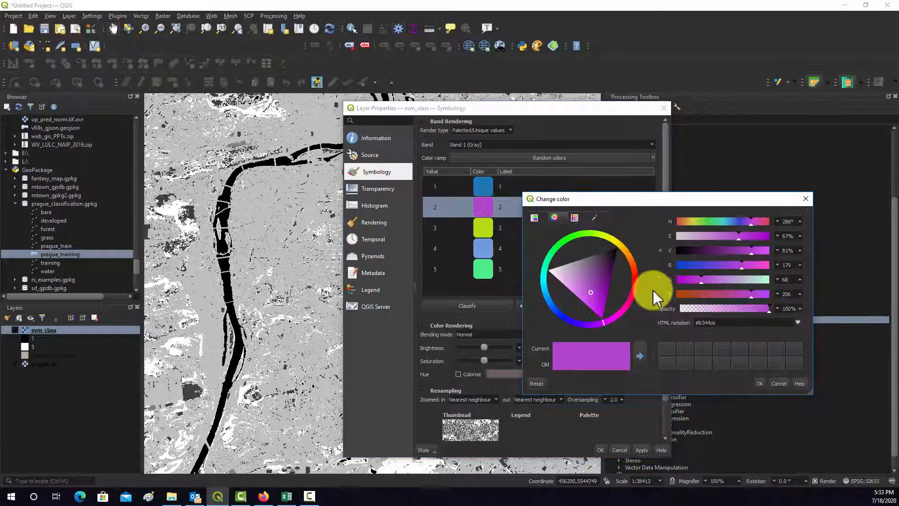
{"action": "left_click", "coordinate": [573, 218]}
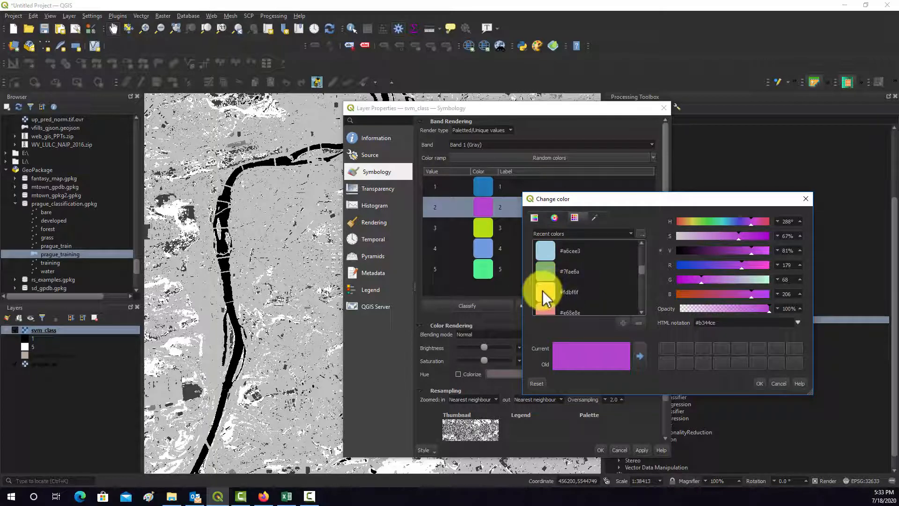
{"action": "left_click", "coordinate": [568, 292]}
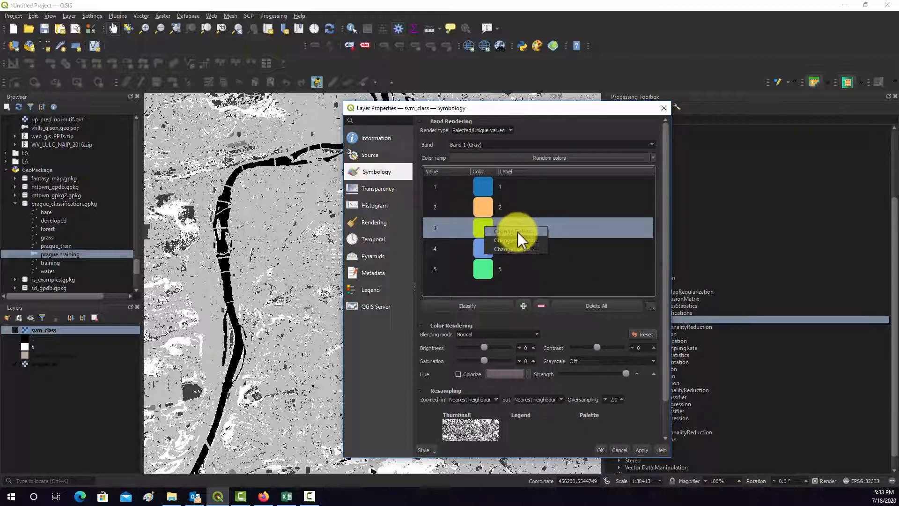
{"action": "left_click", "coordinate": [510, 232]}
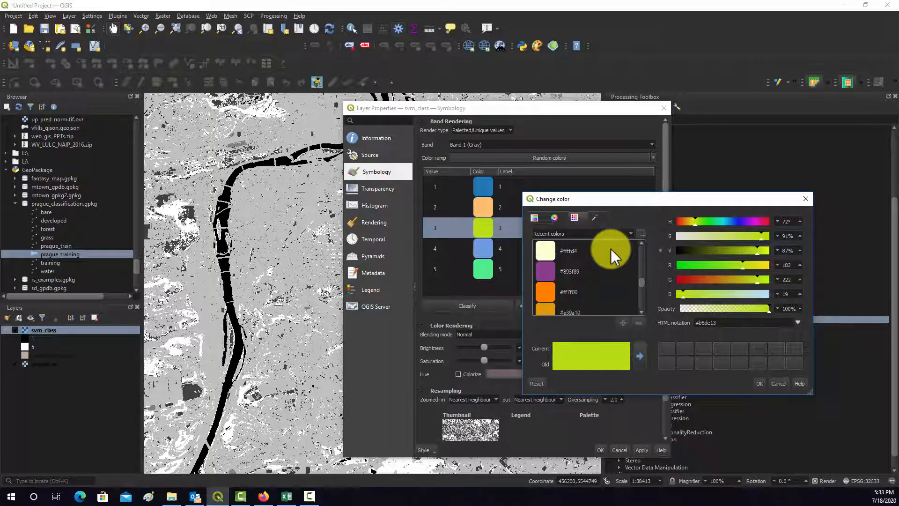
{"action": "left_click", "coordinate": [550, 292]}
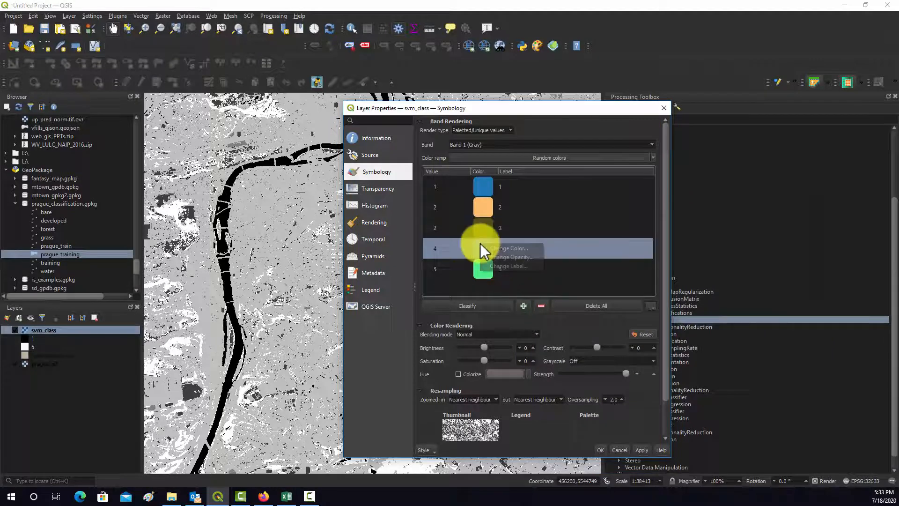
{"action": "left_click", "coordinate": [508, 266]}
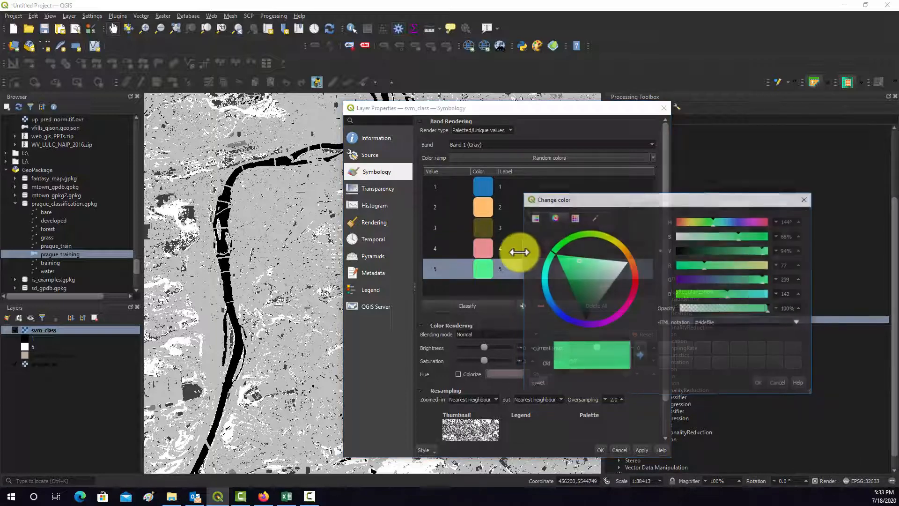
{"action": "left_click", "coordinate": [574, 217]}
{"action": "type", "text": "Water"}
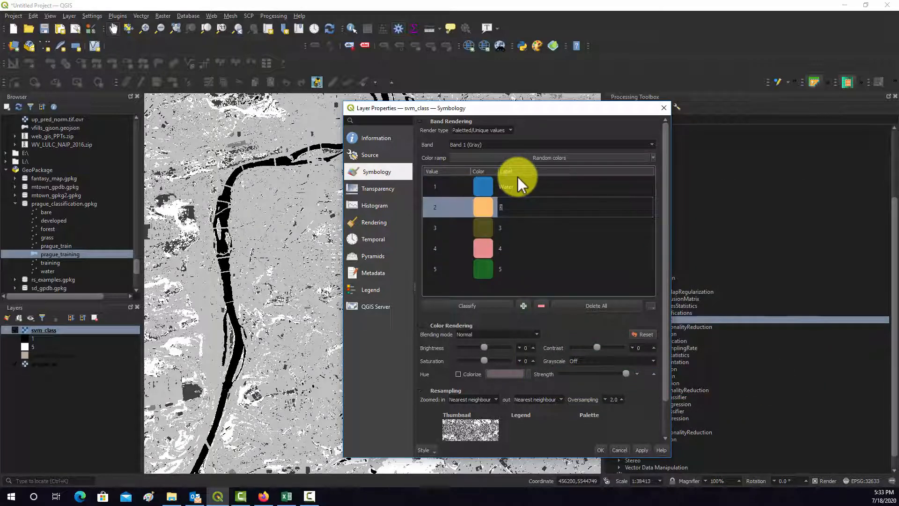
- Label the classes Open/Grass and Soil/Bare, then apply and close Layer Properties
{"action": "type", "text": "OPe"}
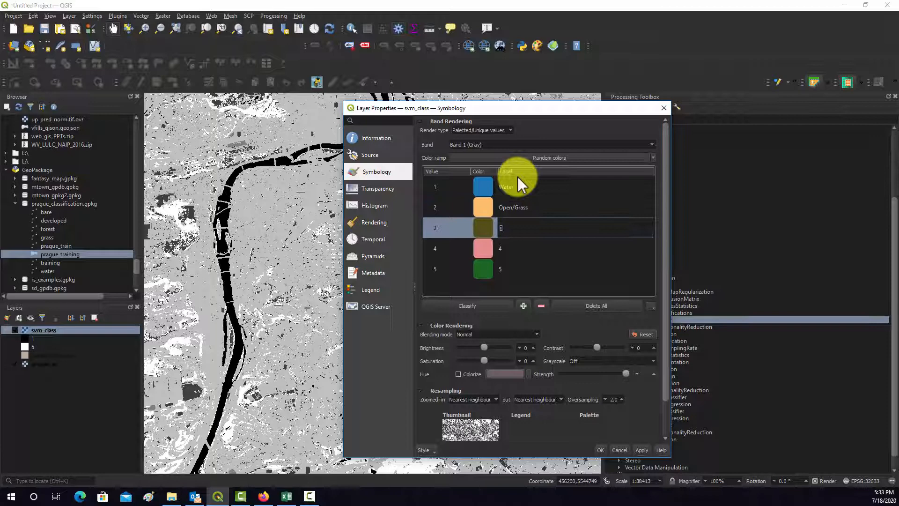
{"action": "type", "text": "Soil/Bare"}
{"action": "left_click", "coordinate": [574, 269]}
{"action": "type", "text": "Forest"}
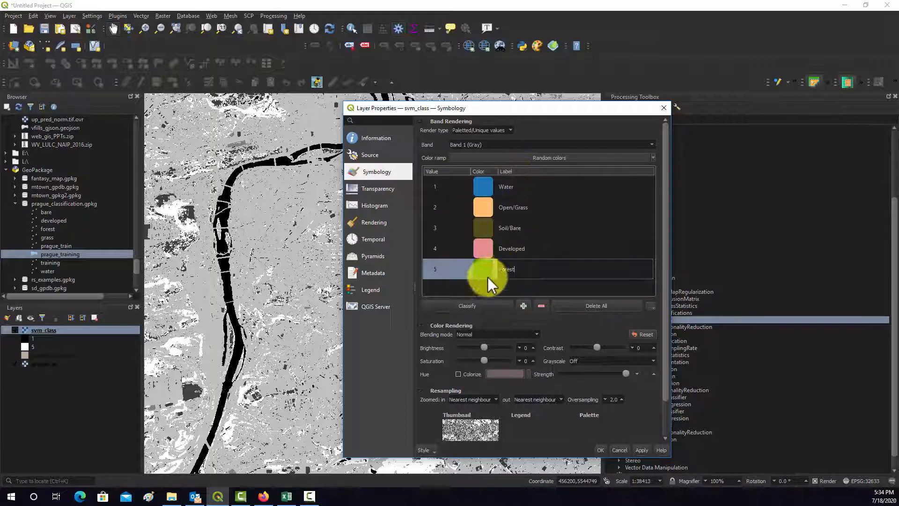
{"action": "left_click", "coordinate": [641, 450]}
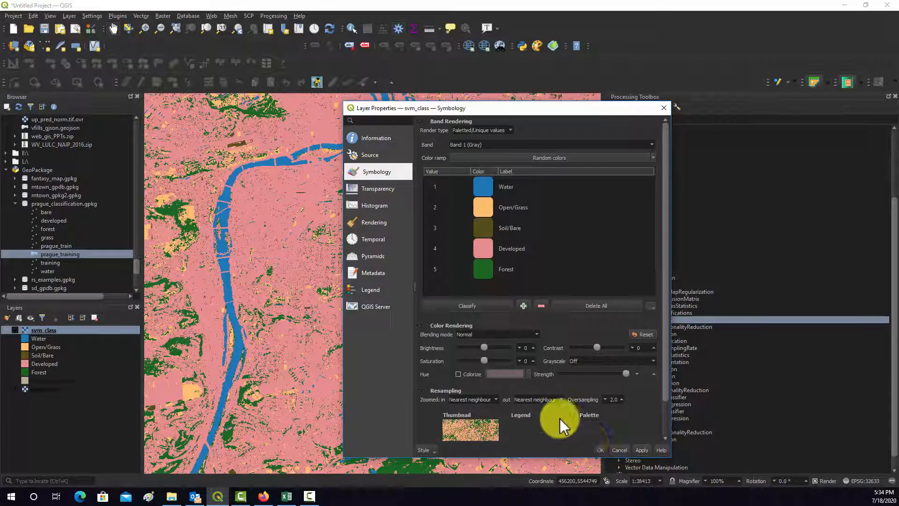
{"action": "left_click", "coordinate": [600, 449]}
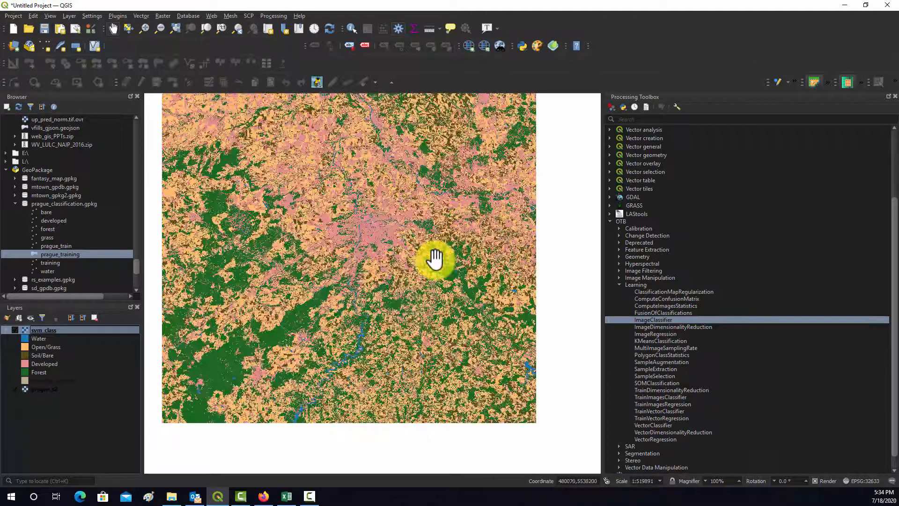
- Inspect the classified map and its properties, then hide the svm_class layer
{"action": "left_click_drag", "start_coordinate": [436, 258], "coordinate": [344, 275]}
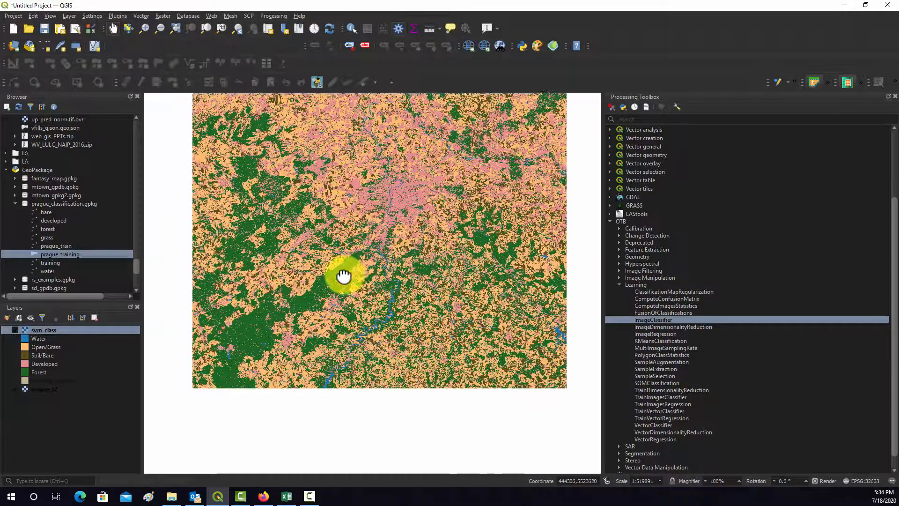
{"action": "left_click_drag", "start_coordinate": [344, 276], "coordinate": [392, 298]}
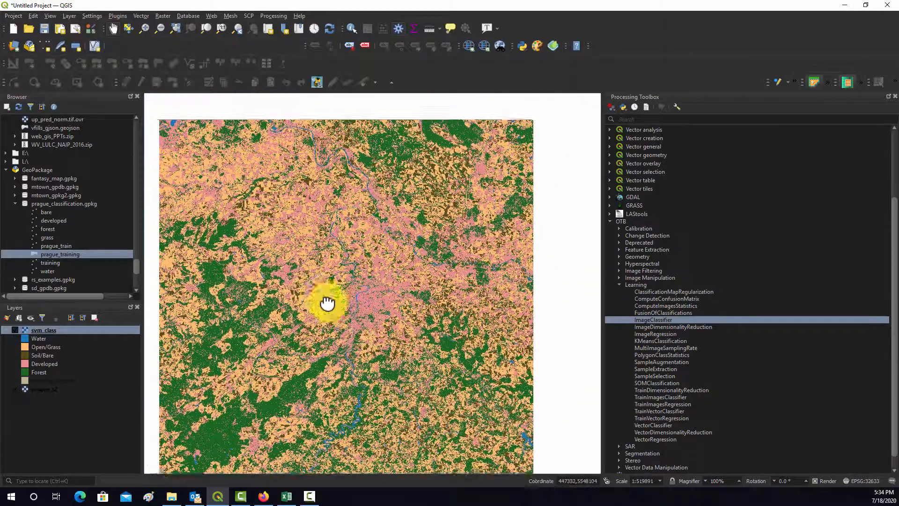
{"action": "left_click_drag", "start_coordinate": [327, 302], "coordinate": [335, 235]}
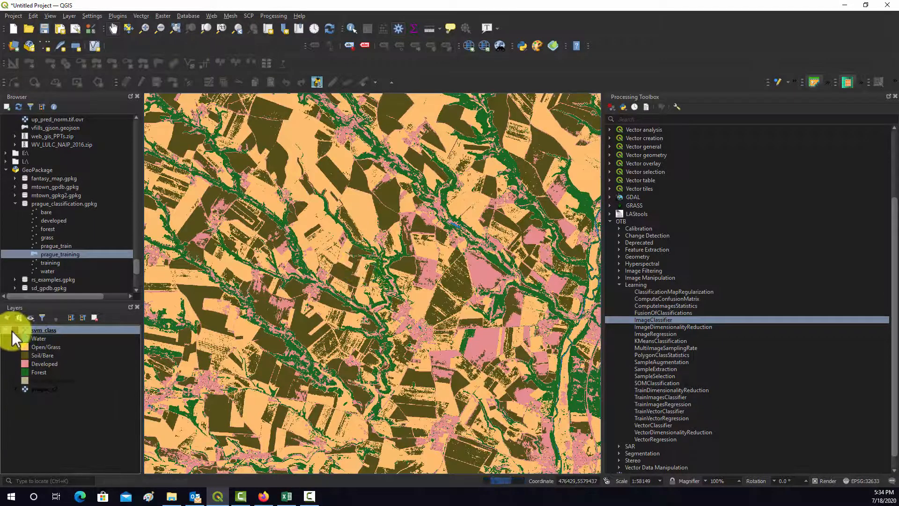
{"action": "double_click", "coordinate": [42, 329]}
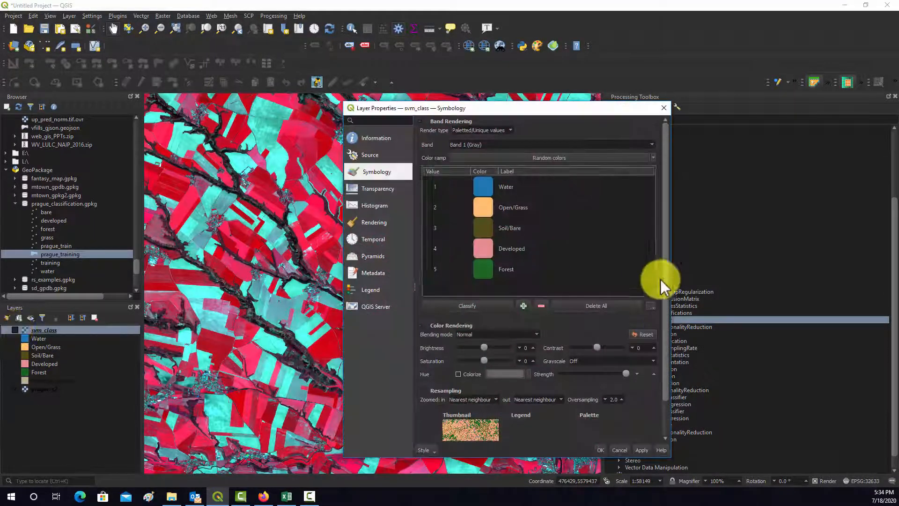
{"action": "left_click", "coordinate": [663, 108]}
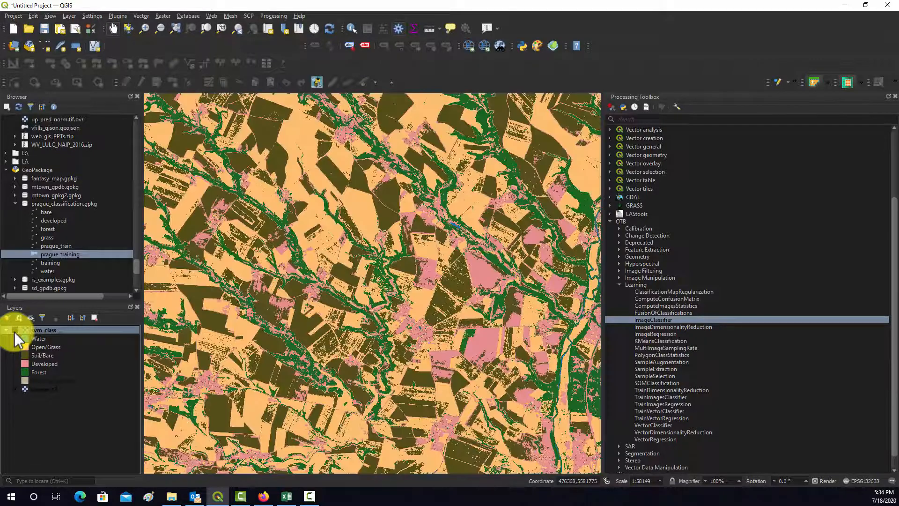
{"action": "left_click", "coordinate": [13, 329]}
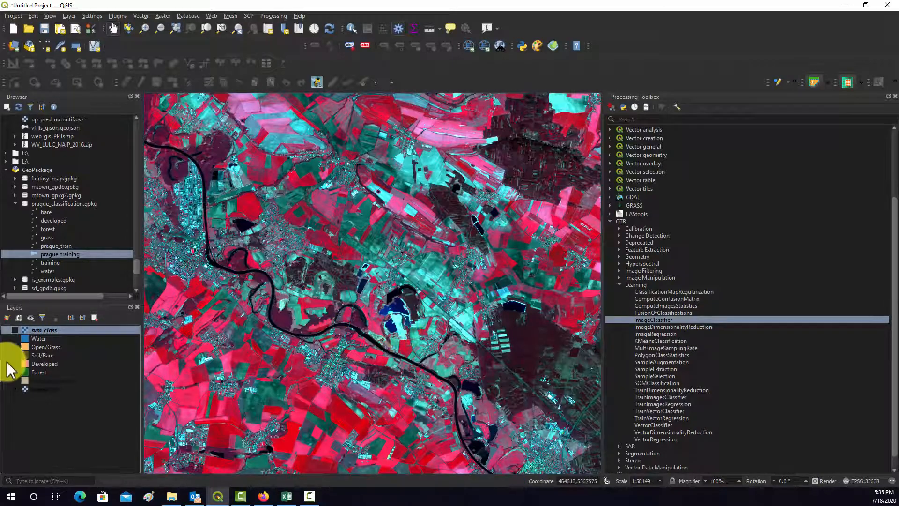
{"action": "left_click", "coordinate": [7, 329]}
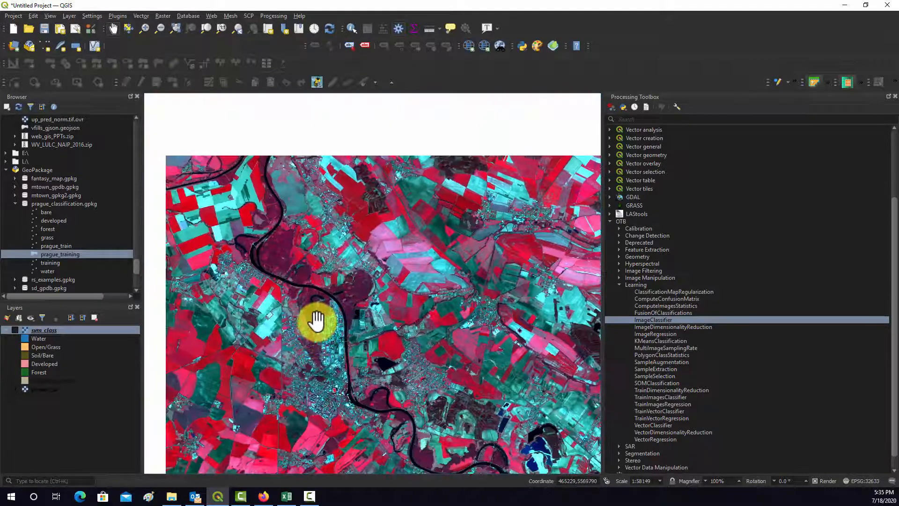
{"action": "left_click", "coordinate": [14, 330]}
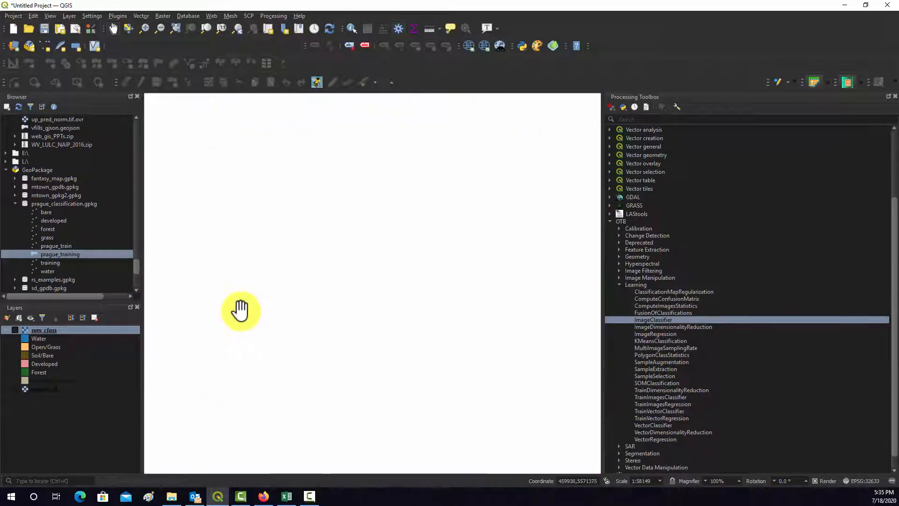
{"action": "mouse_move", "coordinate": [304, 415]}
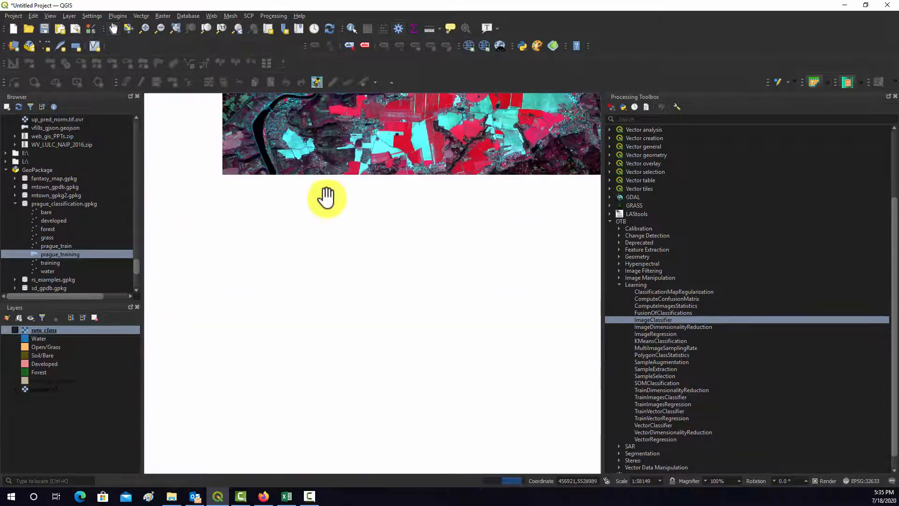
{"action": "left_click_drag", "start_coordinate": [327, 198], "coordinate": [241, 154]}
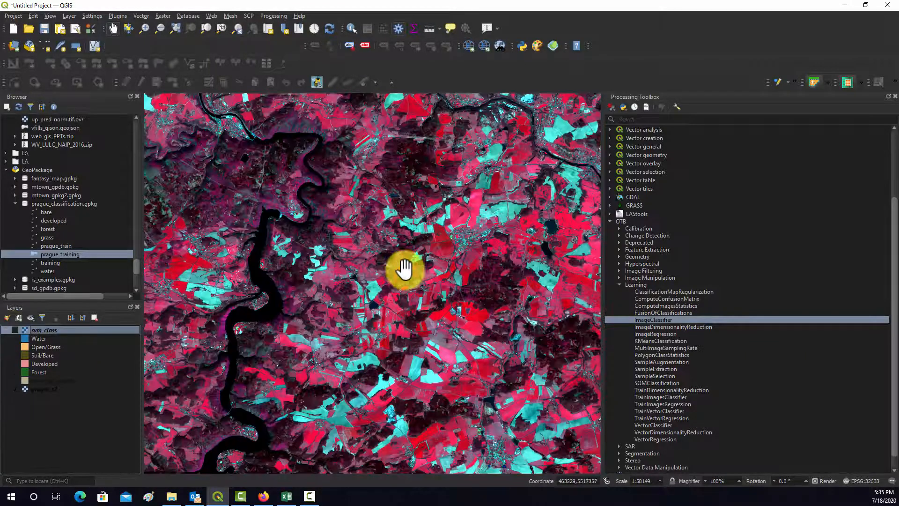
{"action": "left_click", "coordinate": [20, 330]}
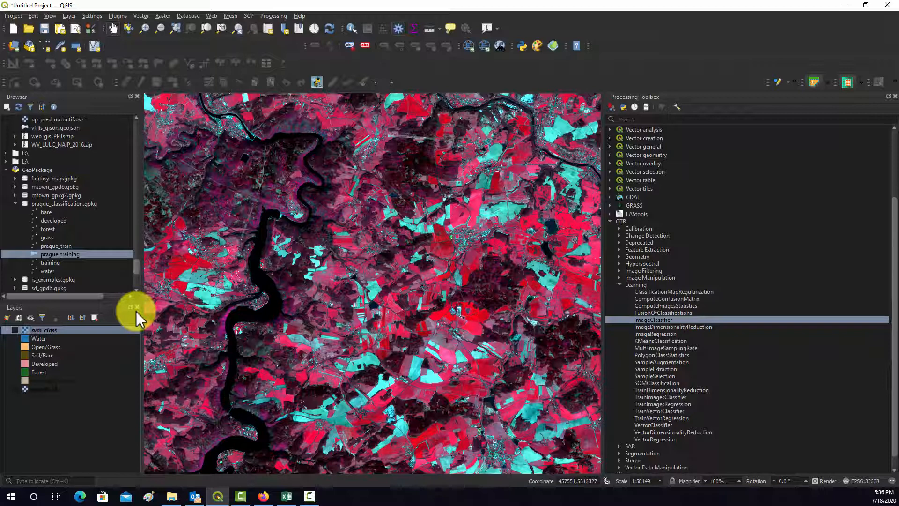
- Search the Processing Toolbox for 'siev' and open GDAL's Sieve tool
{"action": "left_click_drag", "start_coordinate": [143, 310], "coordinate": [413, 324]}
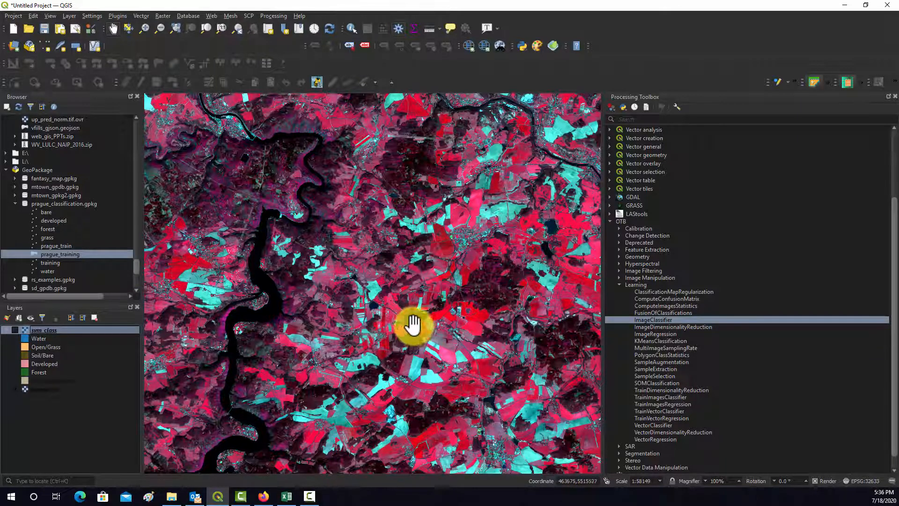
{"action": "left_click_drag", "start_coordinate": [413, 324], "coordinate": [524, 309]}
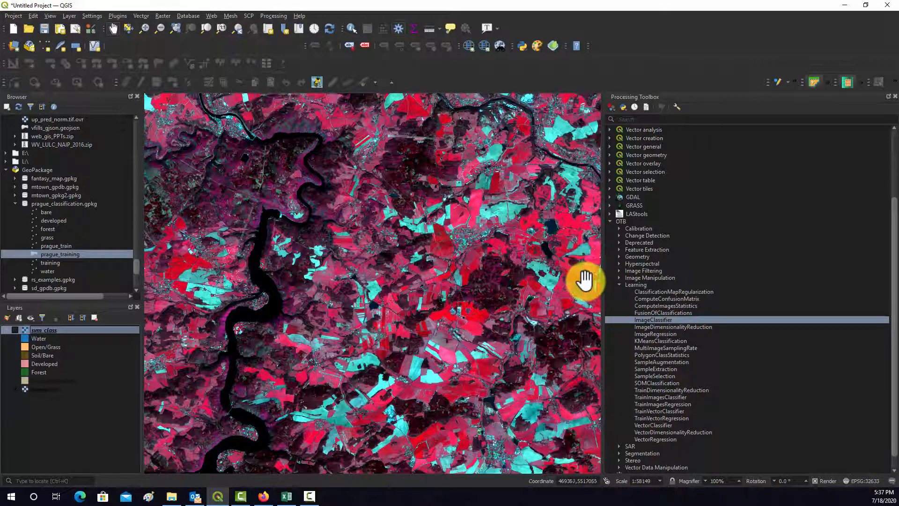
{"action": "mouse_move", "coordinate": [662, 283]}
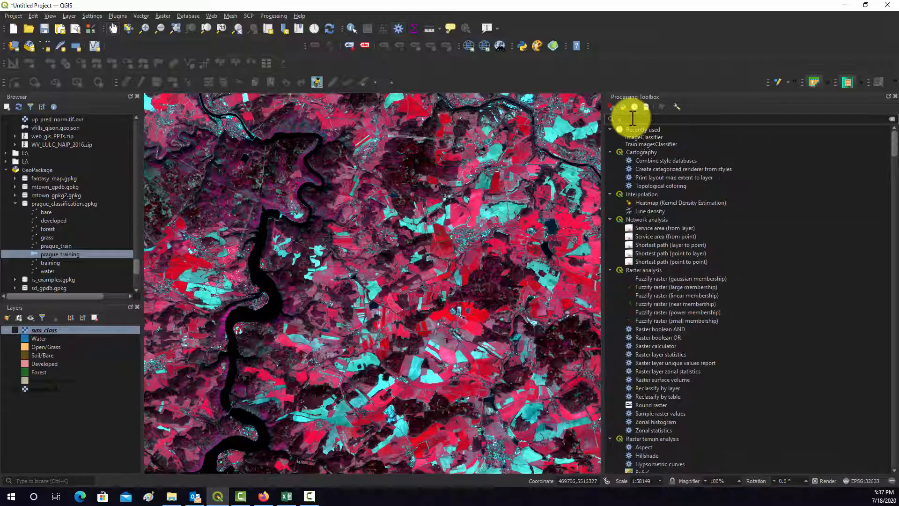
{"action": "type", "text": "siev"}
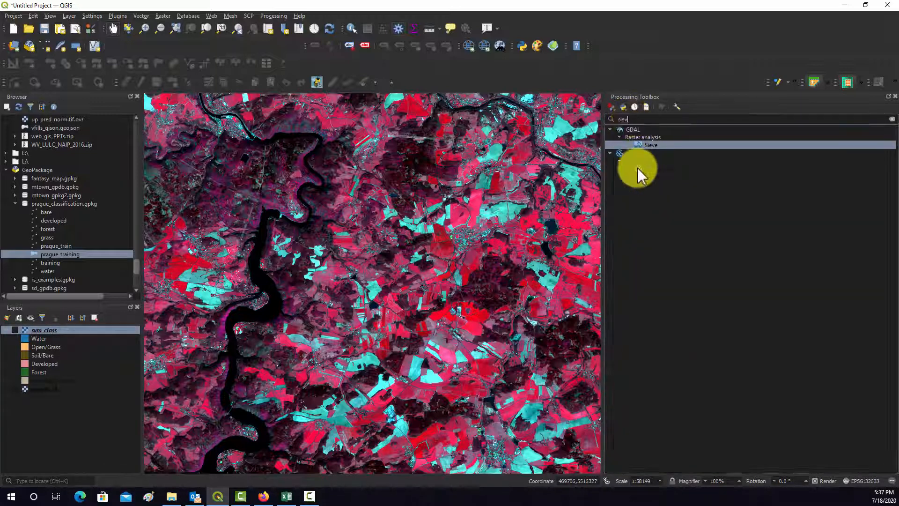
{"action": "double_click", "coordinate": [651, 145]}
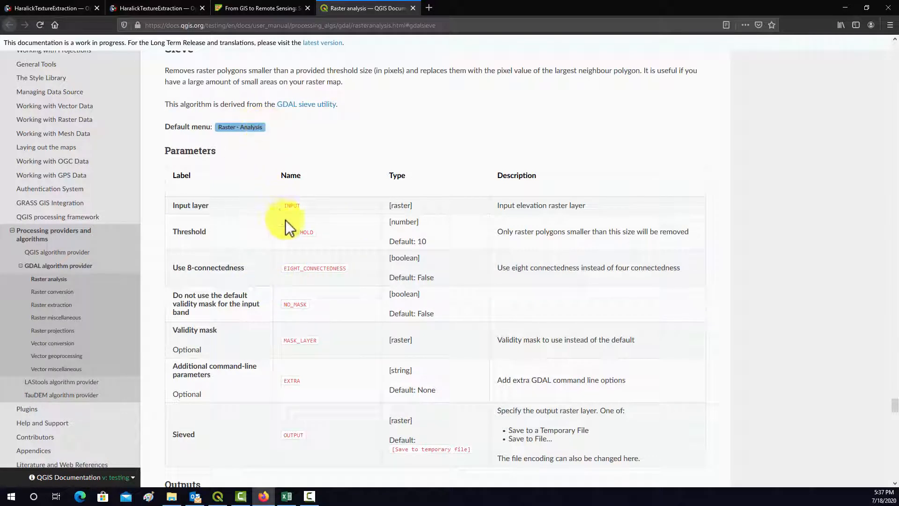
{"action": "mouse_move", "coordinate": [547, 253]}
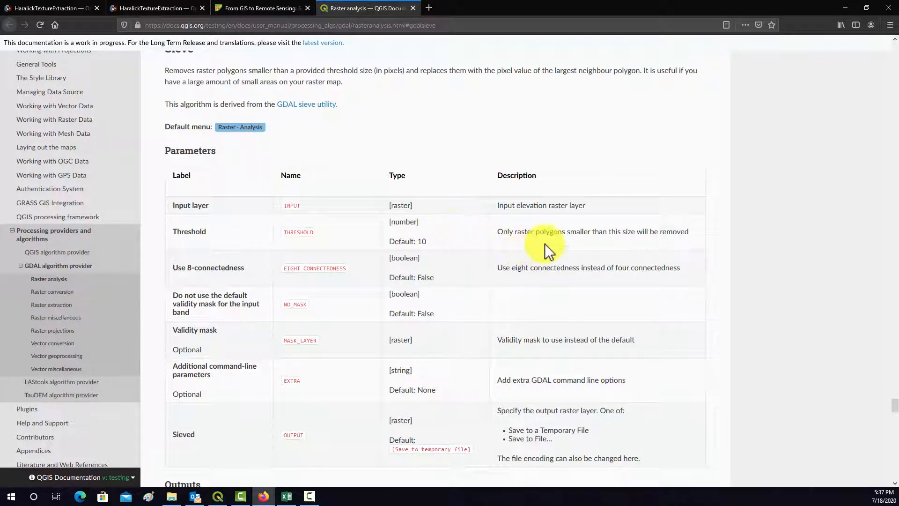
{"action": "mouse_move", "coordinate": [676, 231]}
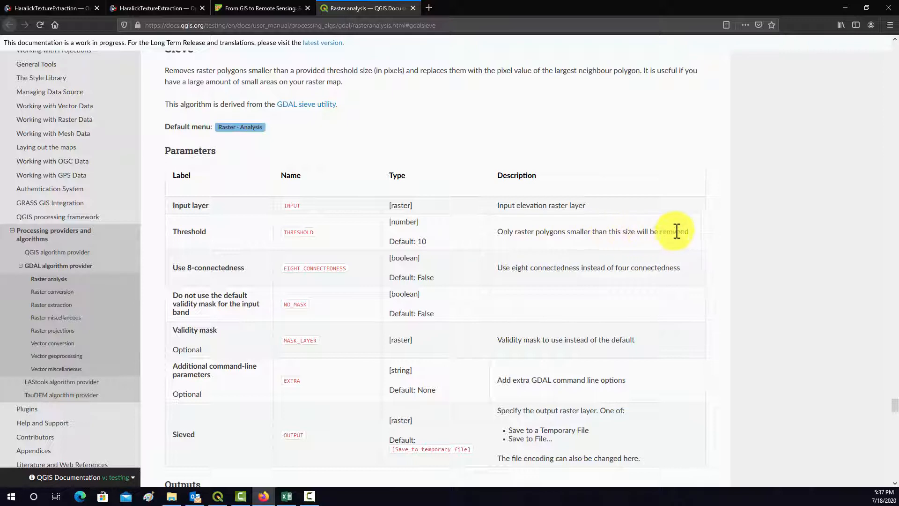
{"action": "mouse_move", "coordinate": [506, 242]}
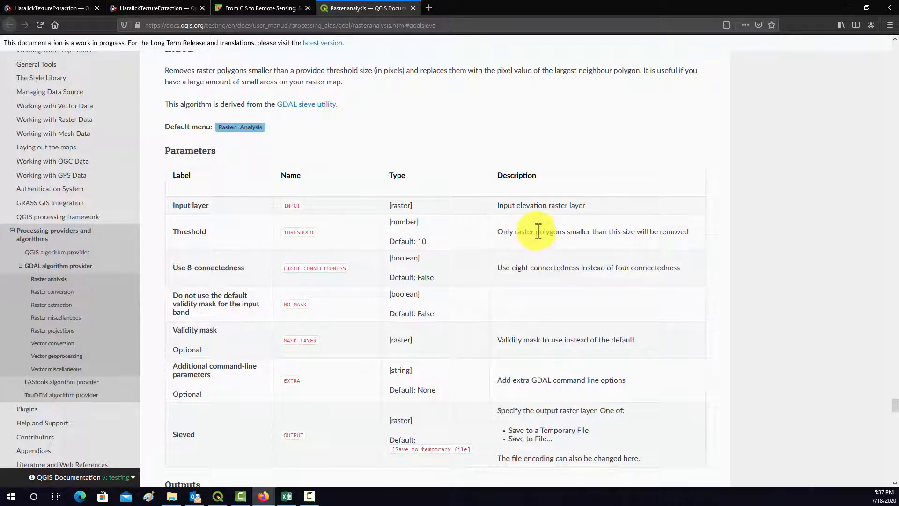
{"action": "mouse_move", "coordinate": [800, 8]}
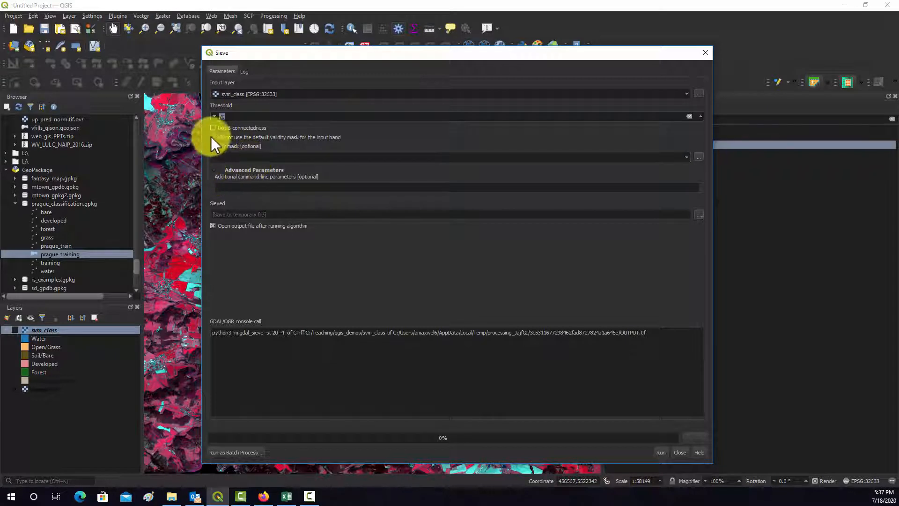
- Enable 8-connectedness, save the sieved output as class_general.tif, and run Sieve
{"action": "left_click", "coordinate": [214, 128]}
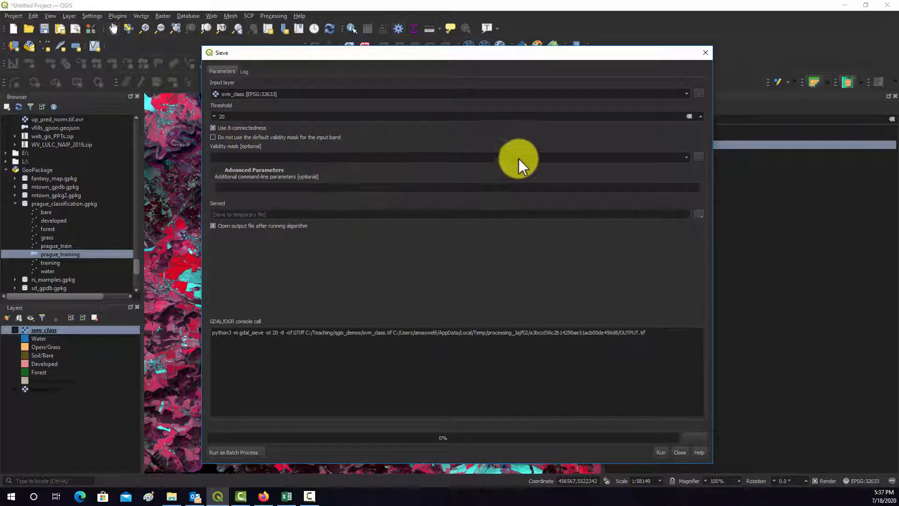
{"action": "mouse_move", "coordinate": [416, 218]}
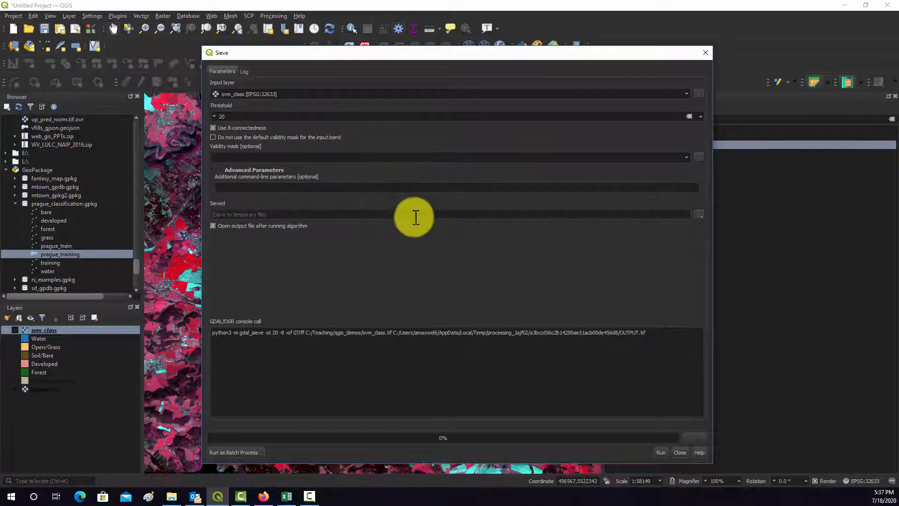
{"action": "mouse_move", "coordinate": [514, 101]}
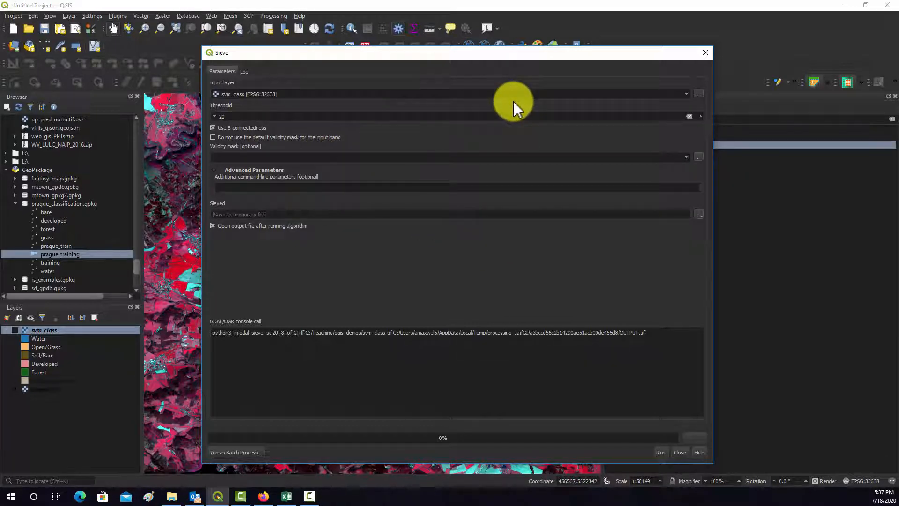
{"action": "mouse_move", "coordinate": [679, 214]}
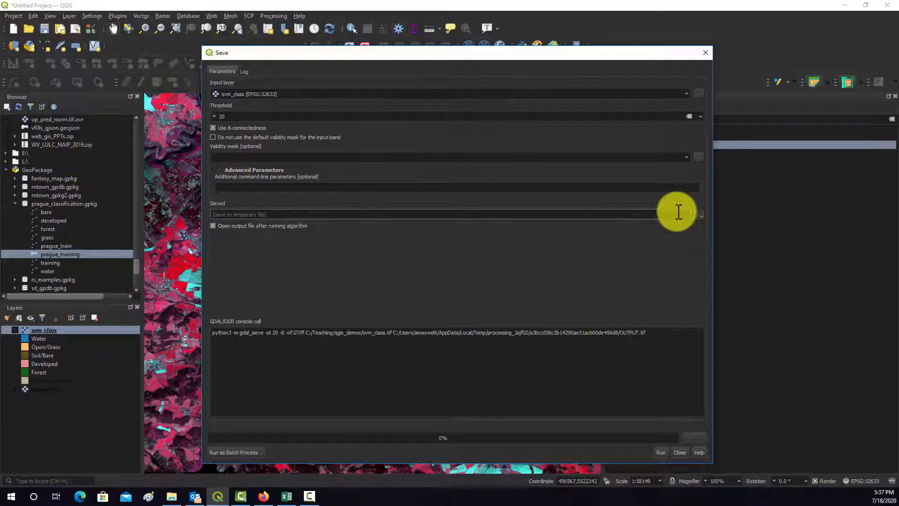
{"action": "left_click", "coordinate": [699, 214]}
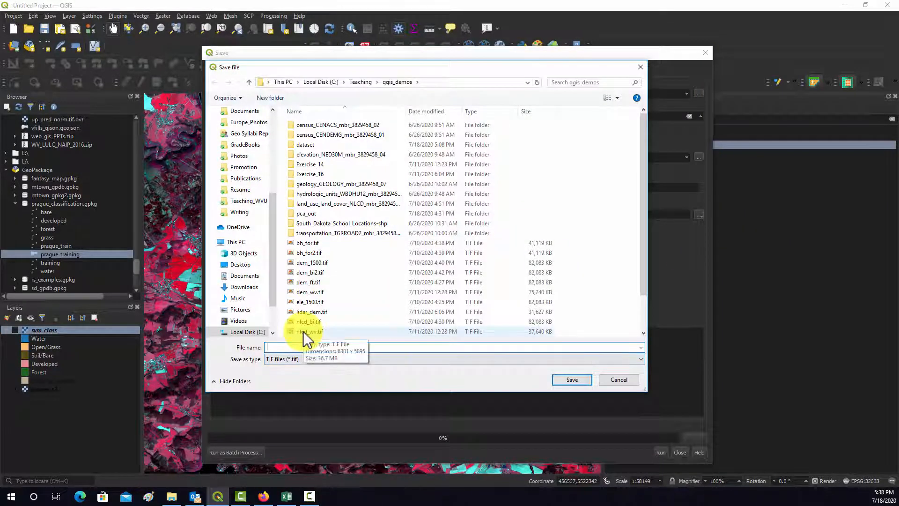
{"action": "type", "text": "class_general.tif"}
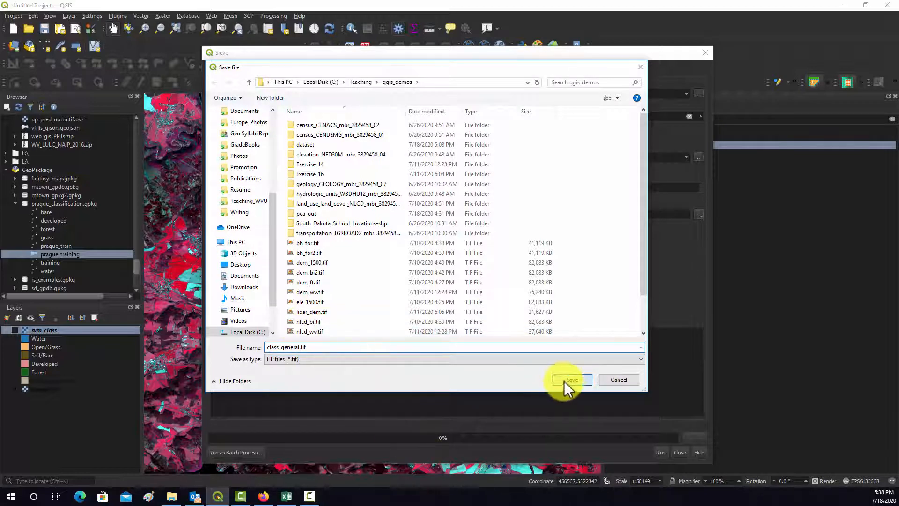
{"action": "left_click", "coordinate": [568, 379]}
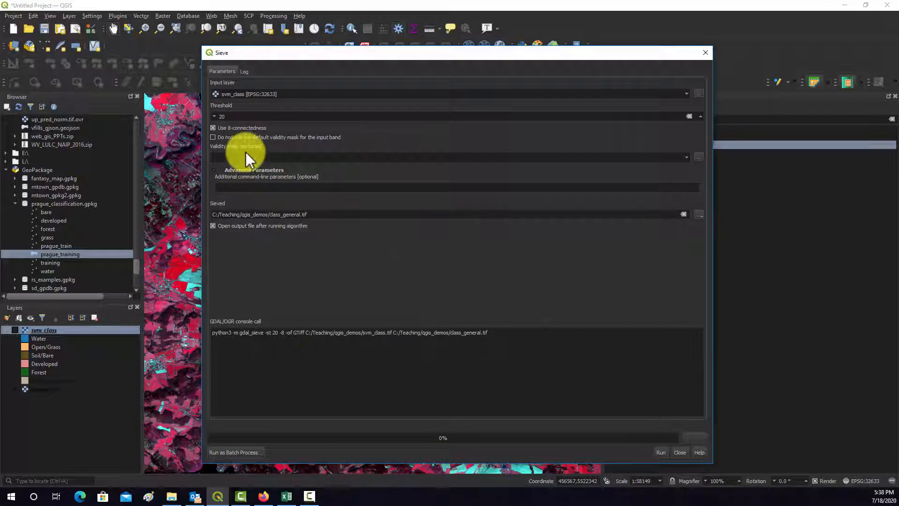
{"action": "left_click", "coordinate": [661, 451]}
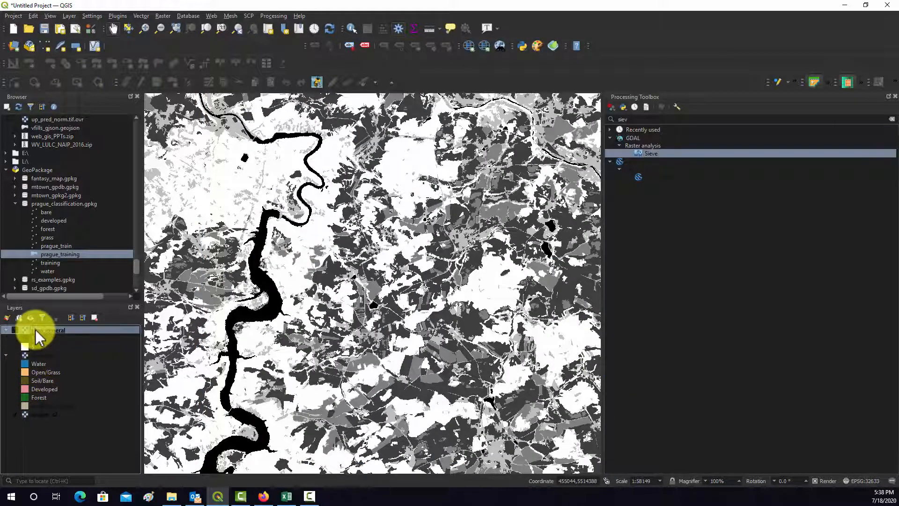
- Zoom in on the map and hide the class_general layer
{"action": "right_click", "coordinate": [48, 329]}
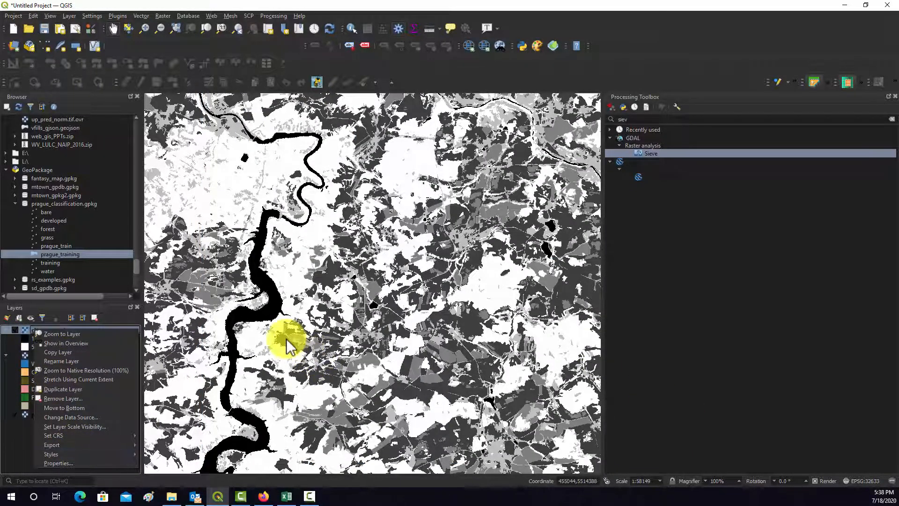
{"action": "mouse_move", "coordinate": [244, 183]}
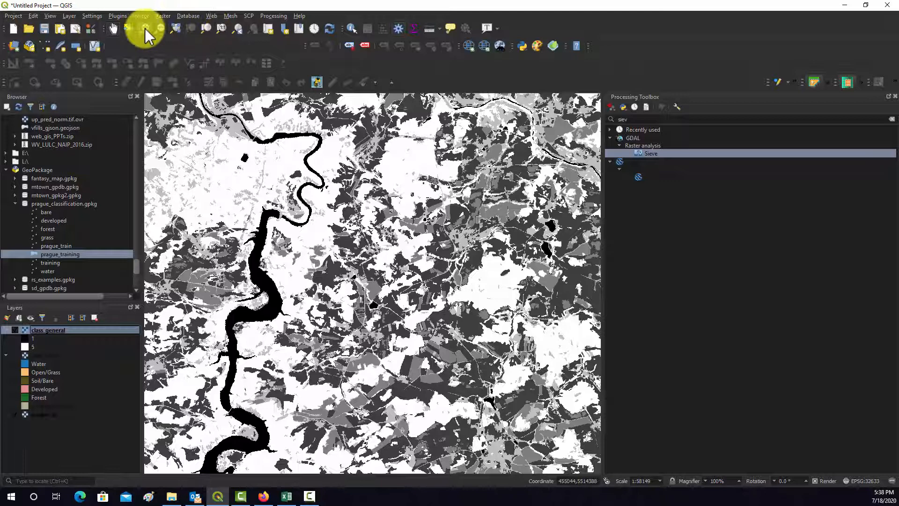
{"action": "left_click", "coordinate": [302, 265]}
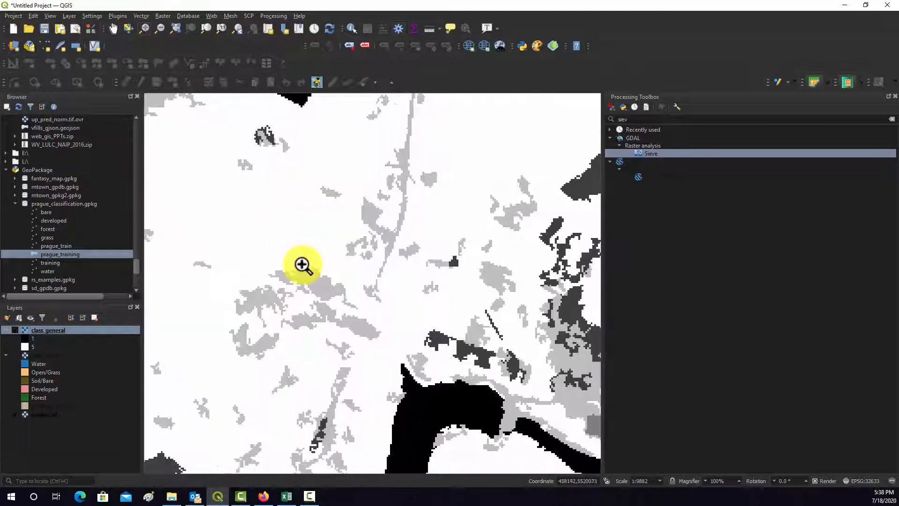
{"action": "left_click", "coordinate": [15, 329]}
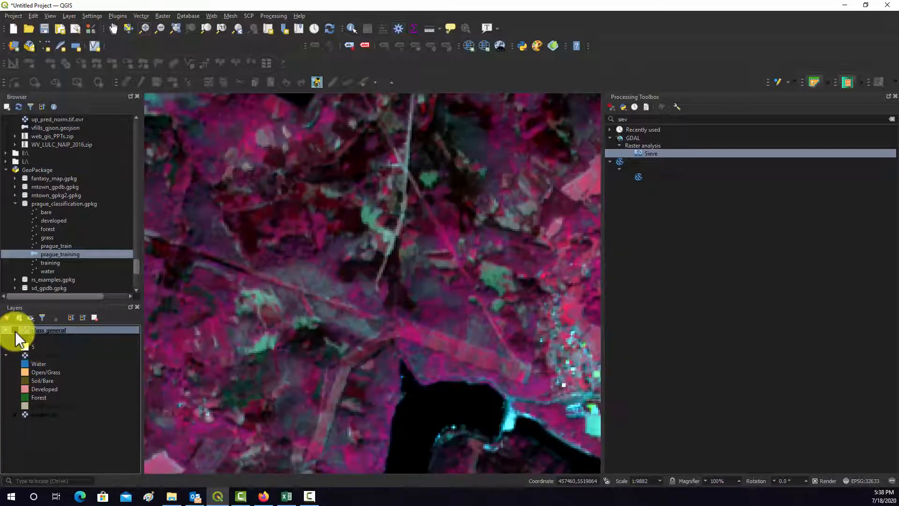